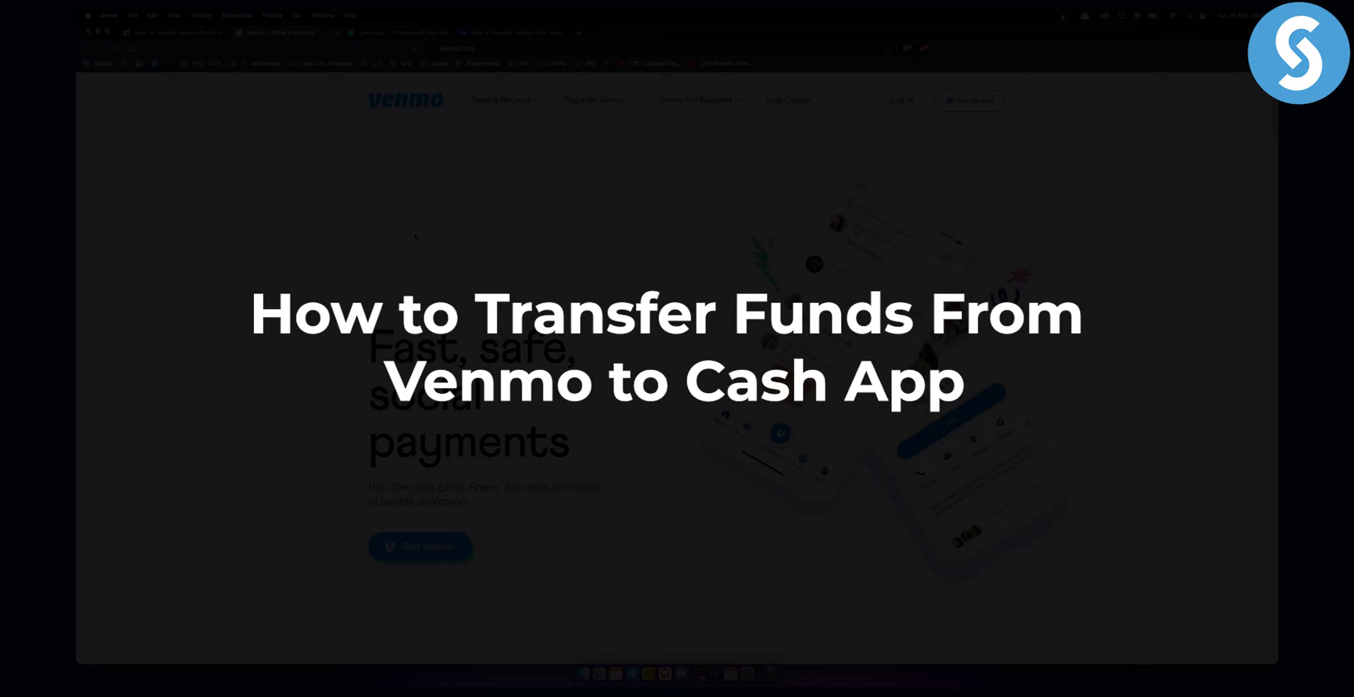
# Bring the Cash App homepage (cash.app) to the front instead of Venmo.
pyautogui.click(397, 32)
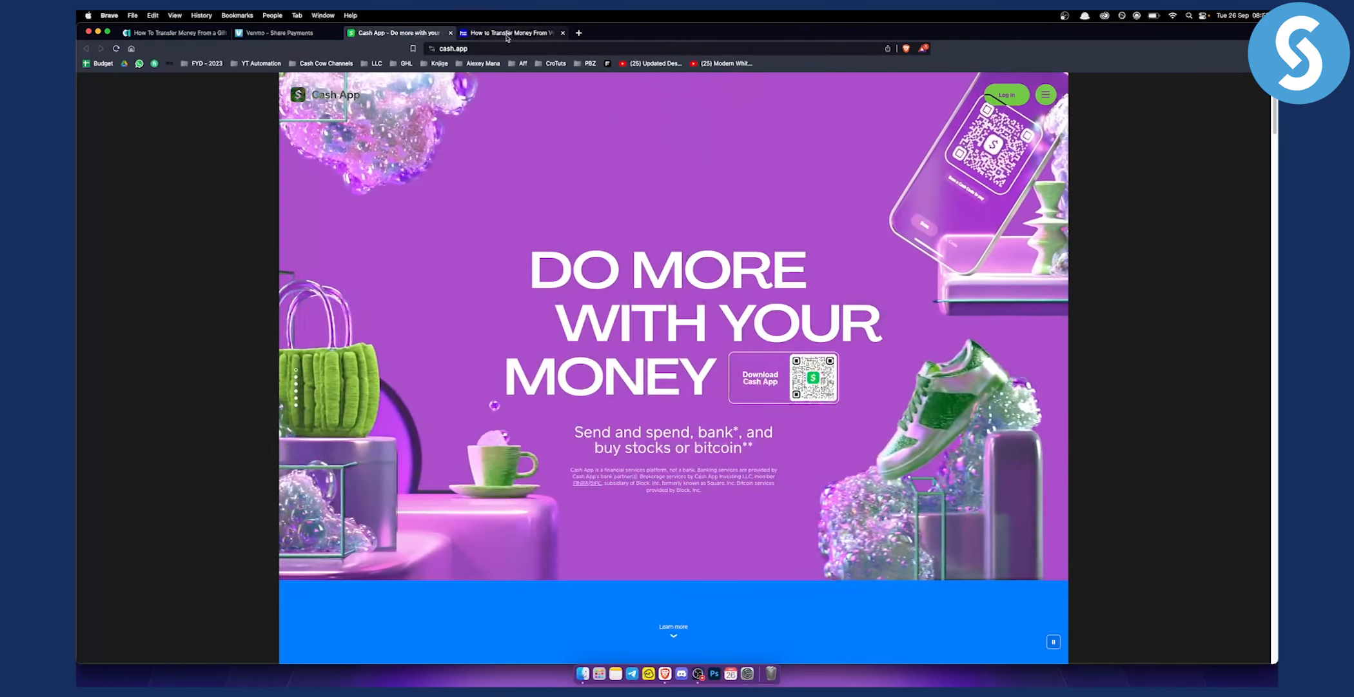
pyautogui.moveTo(510, 33)
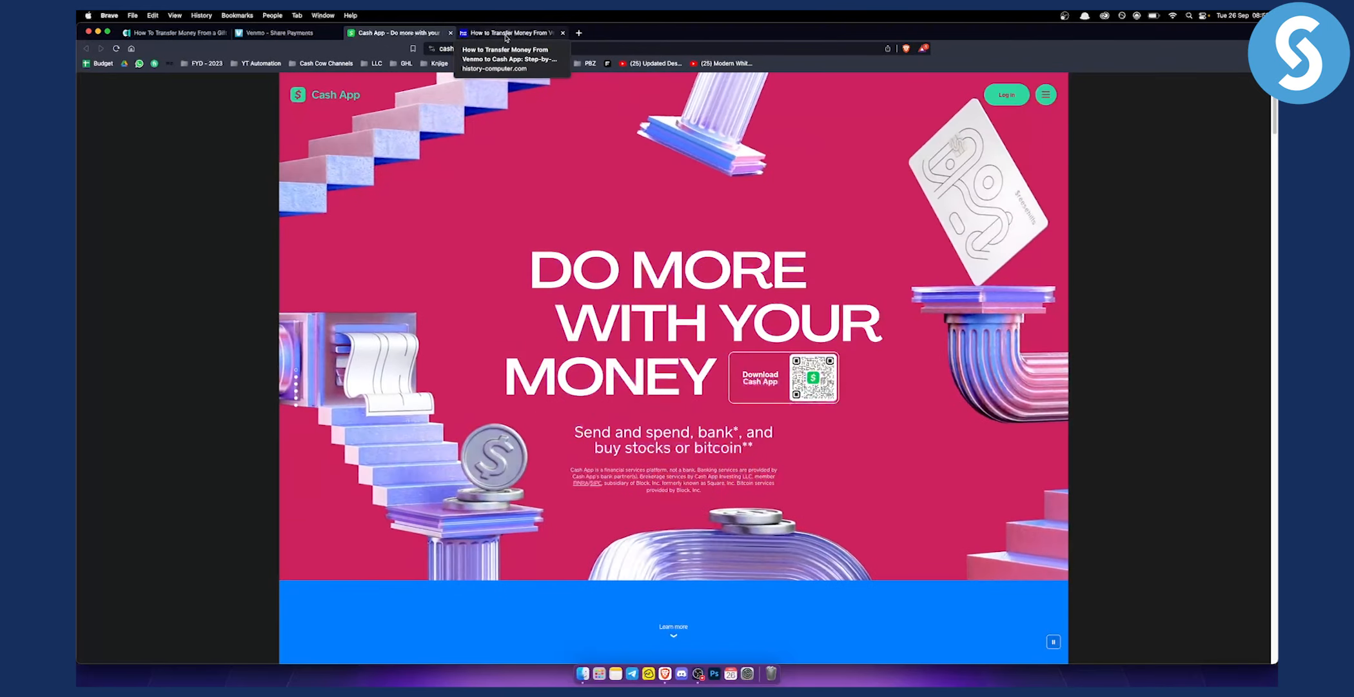
# Load the Venmo-to-Cash App transfer guide and read into Method #1 direct deposit.
pyautogui.click(510, 33)
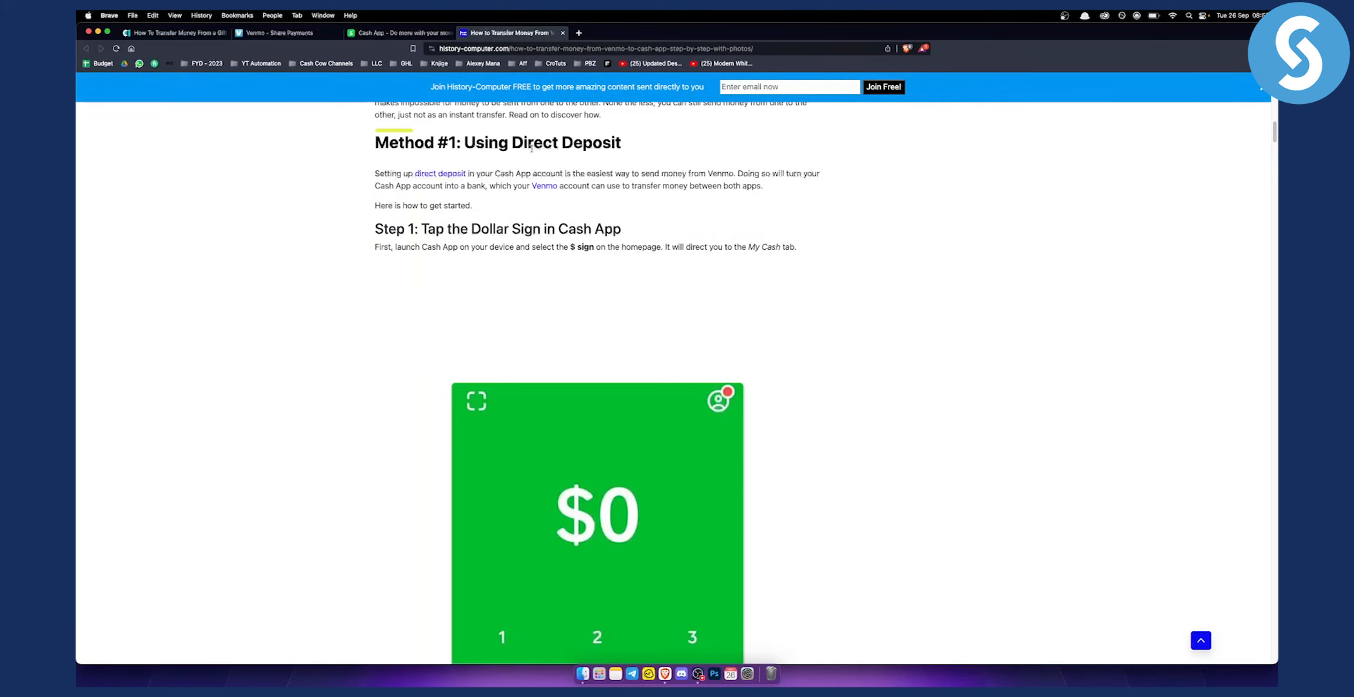
pyautogui.scroll(-3)
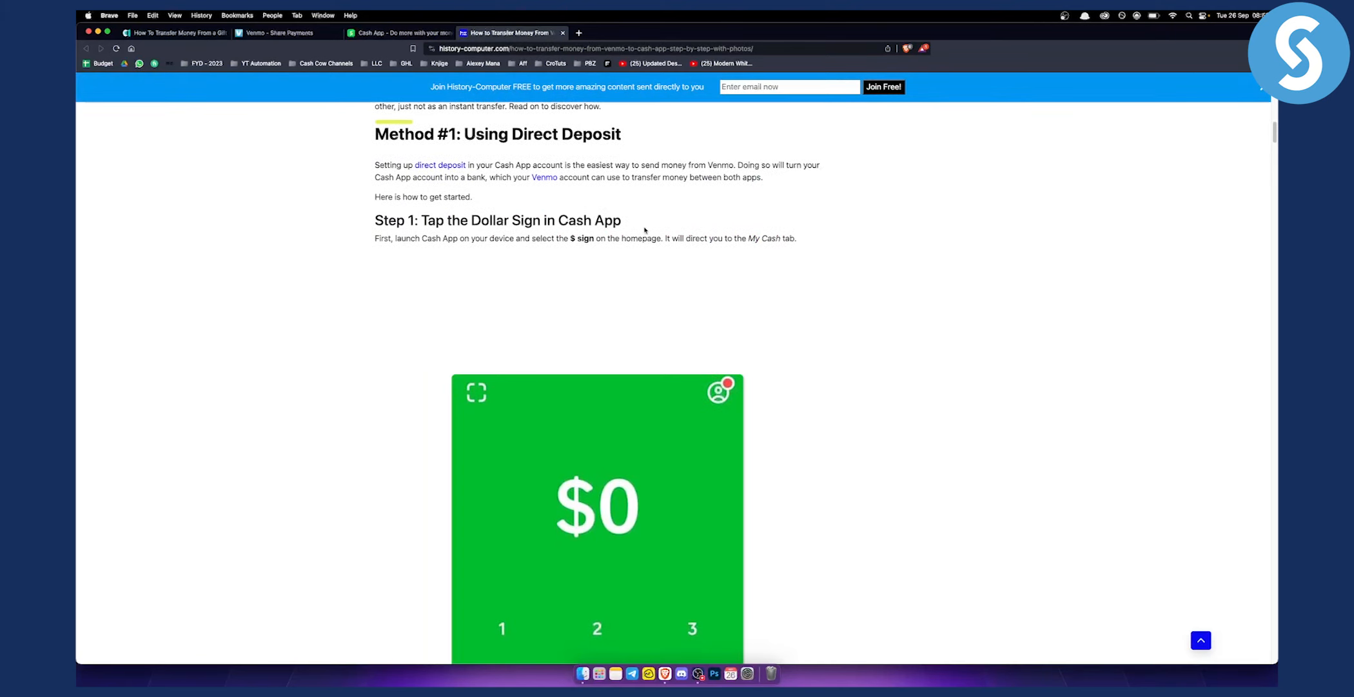
pyautogui.scroll(-3)
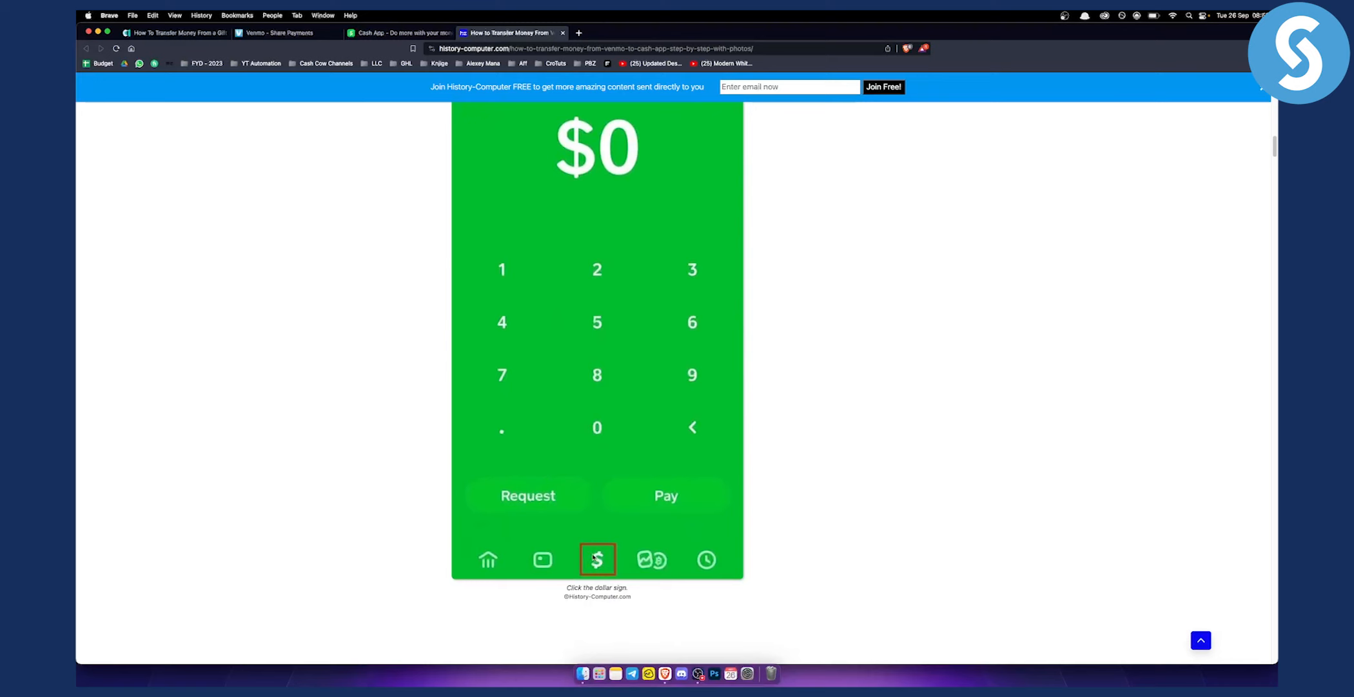
pyautogui.scroll(-3)
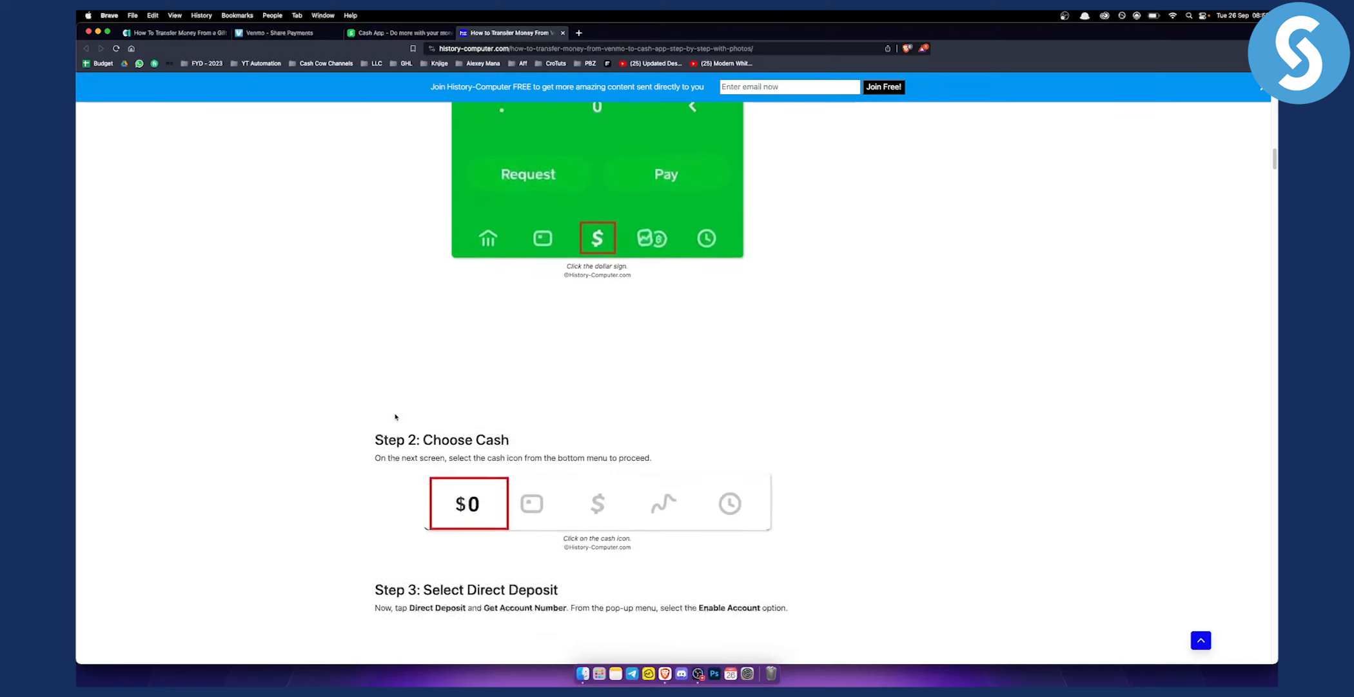
# Read Method #1 Steps 1–3 down to the Step 4 heading on copying account details.
pyautogui.scroll(-3)
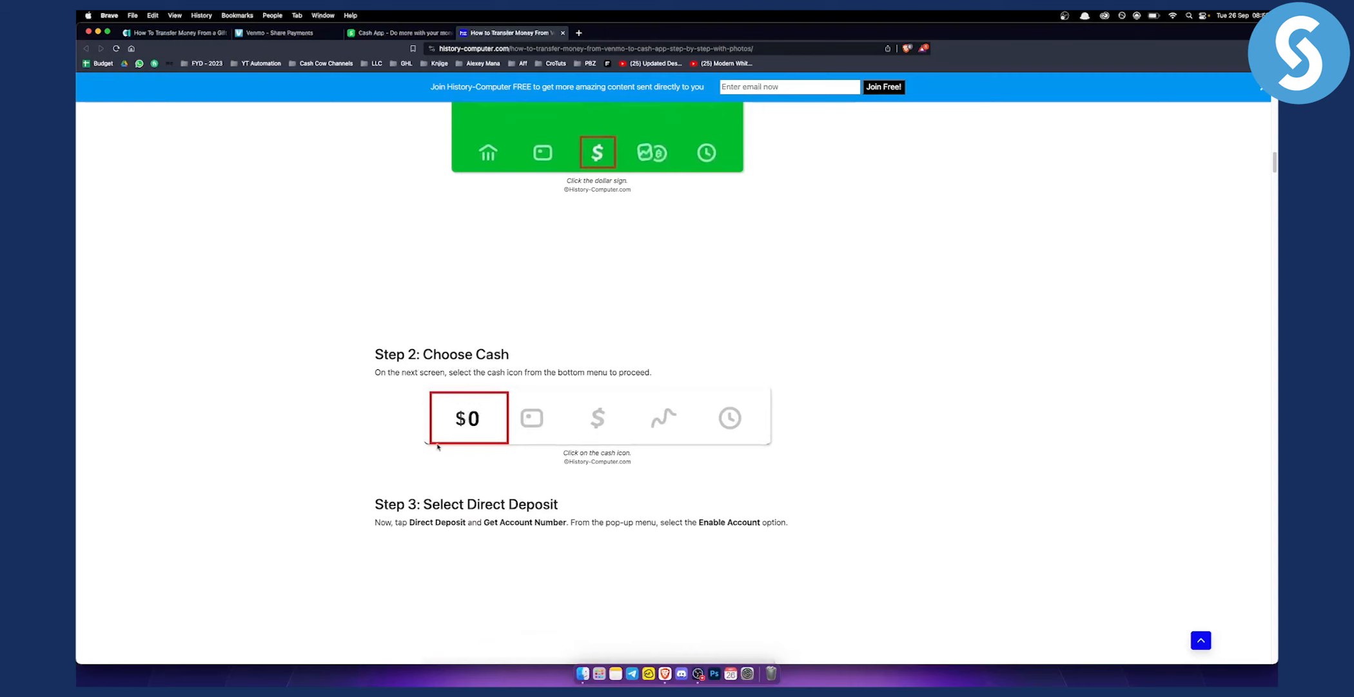
pyautogui.scroll(-3)
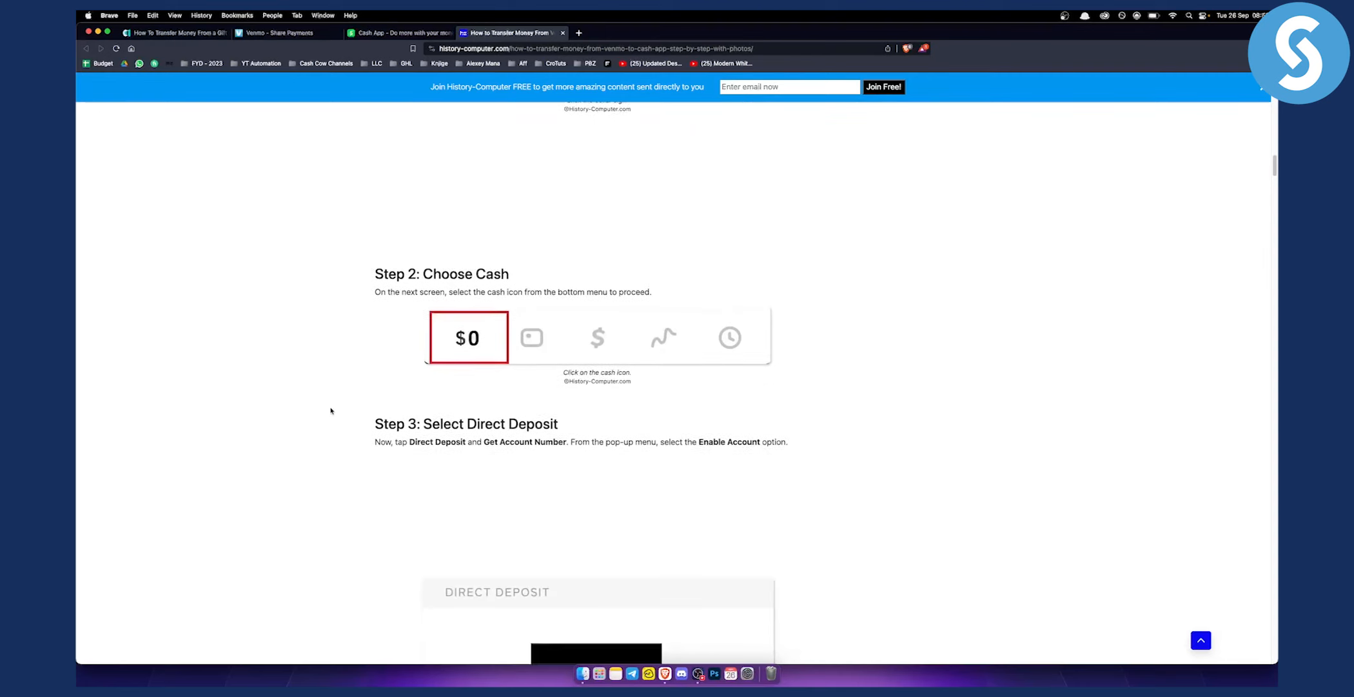
pyautogui.scroll(-3)
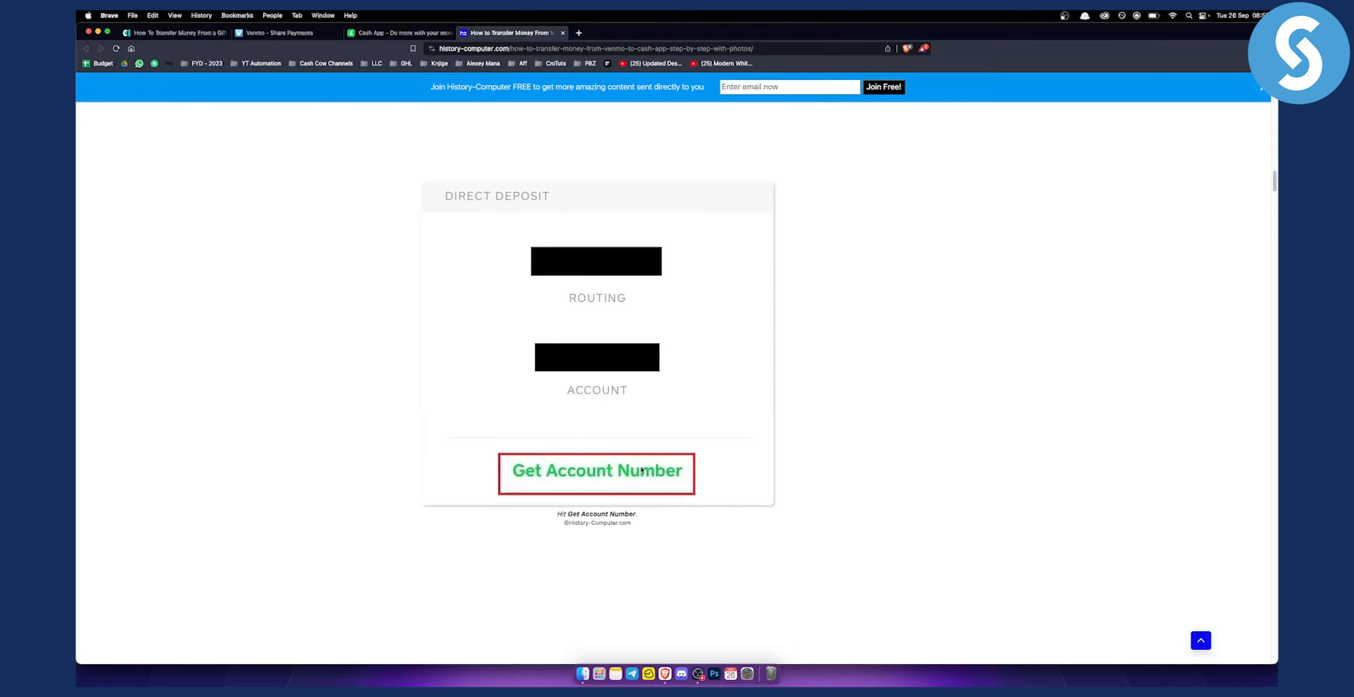
pyautogui.moveTo(574, 446)
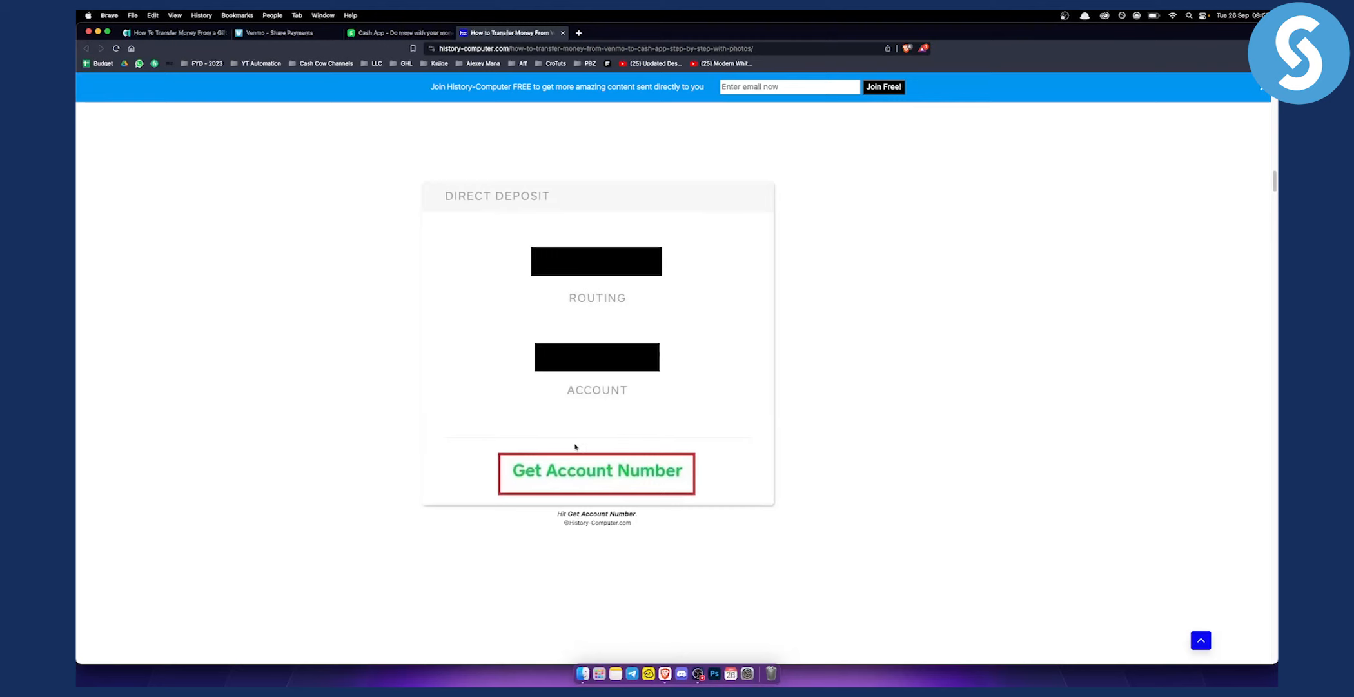
pyautogui.moveTo(646, 463)
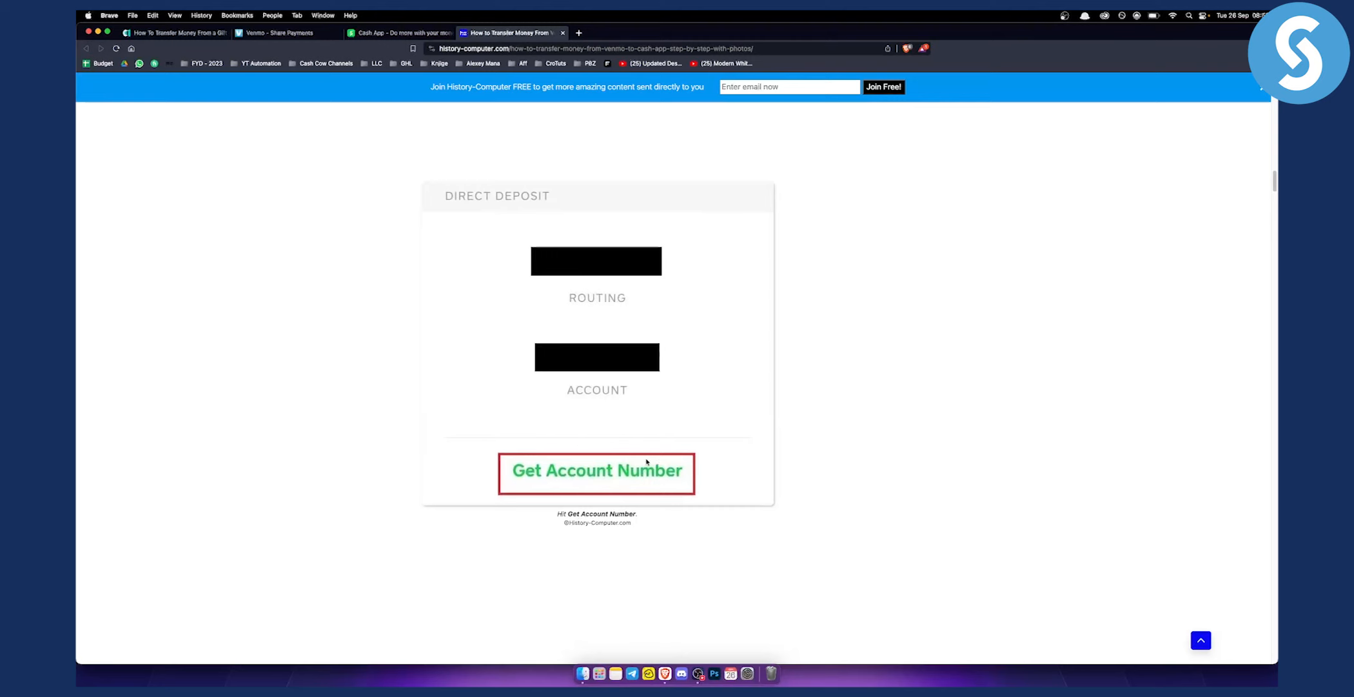
pyautogui.moveTo(612, 455)
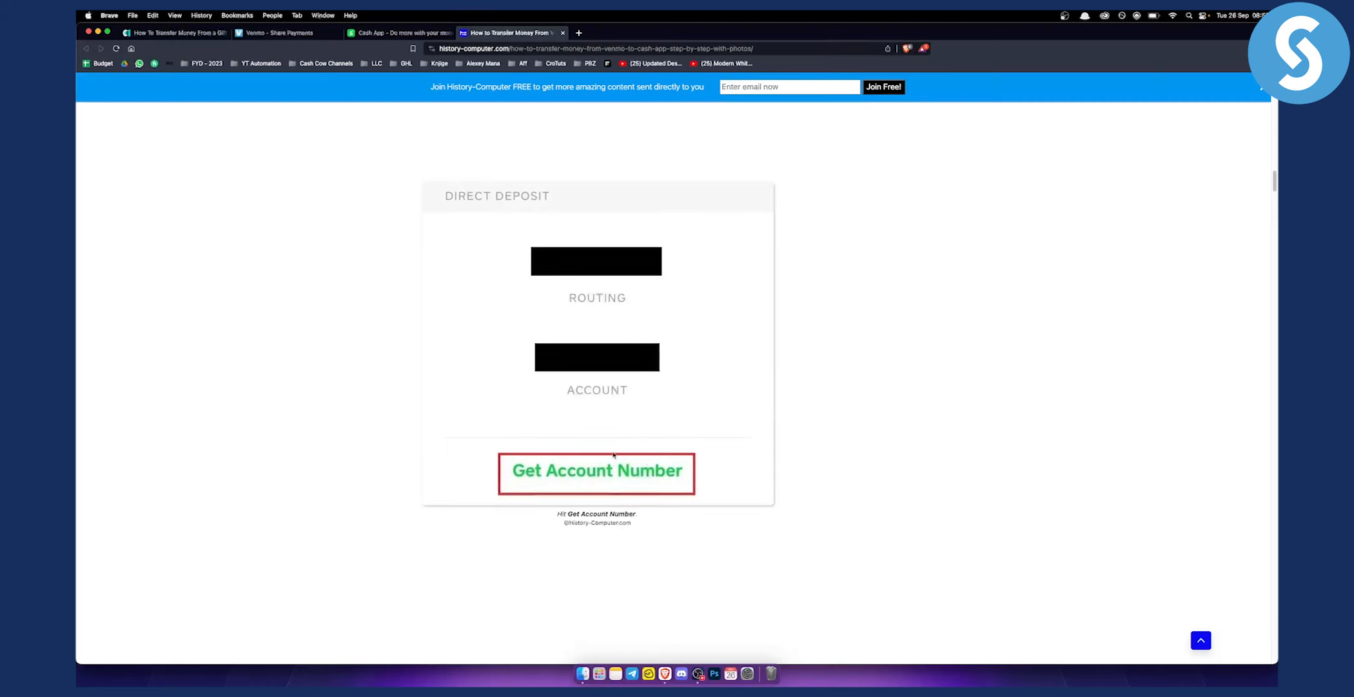
pyautogui.scroll(-3)
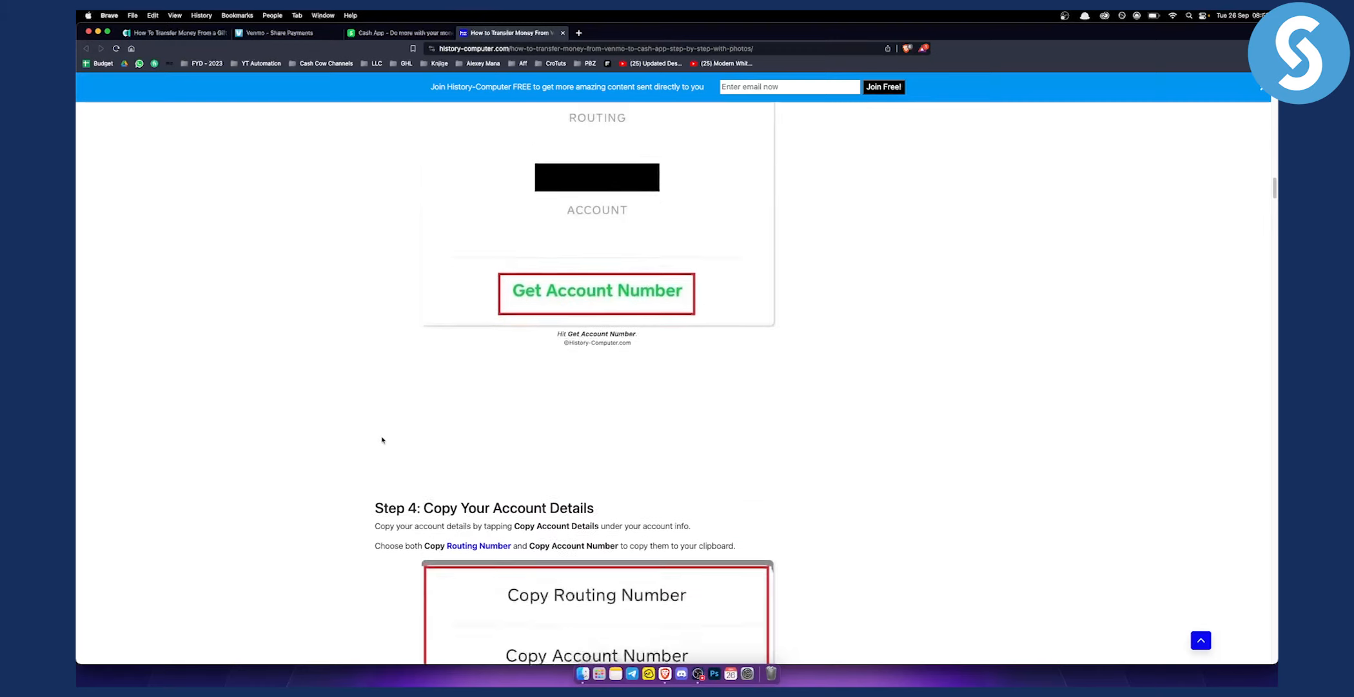
# Read on through Step 7, pasting Cash App routing and account numbers into Venmo.
pyautogui.scroll(-3)
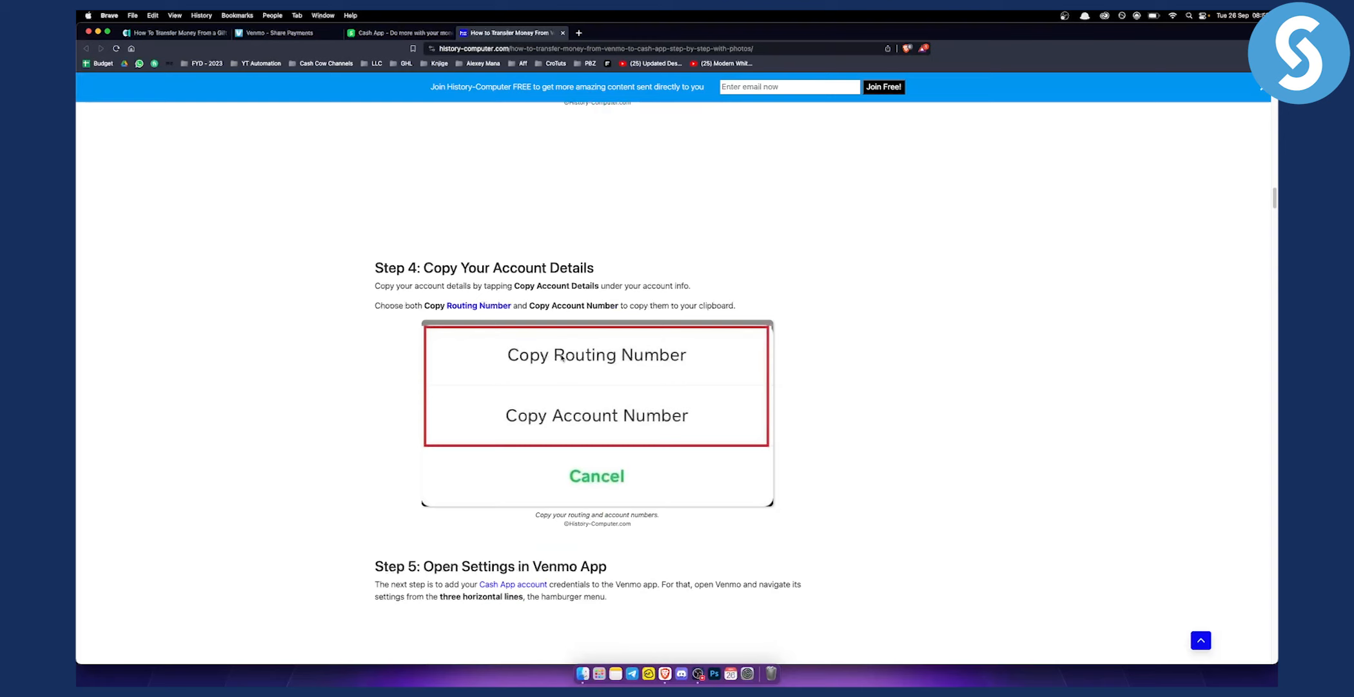
pyautogui.moveTo(388, 381)
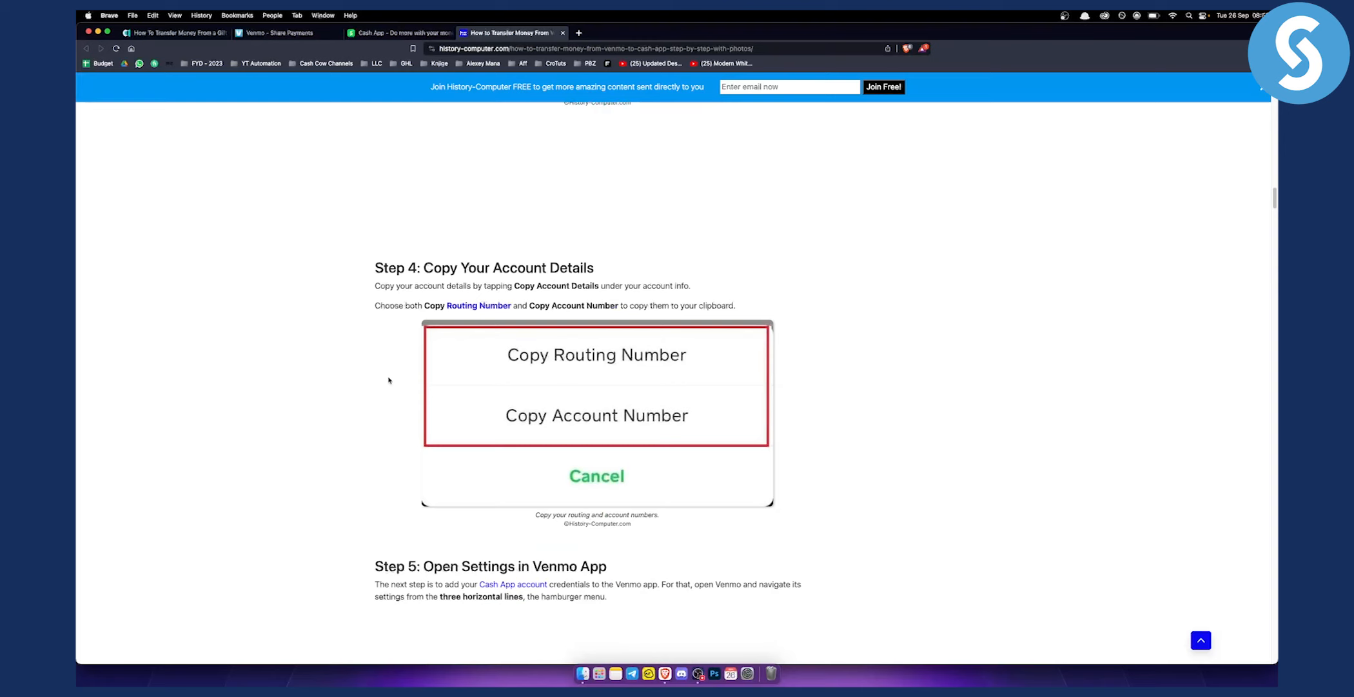
pyautogui.scroll(-3)
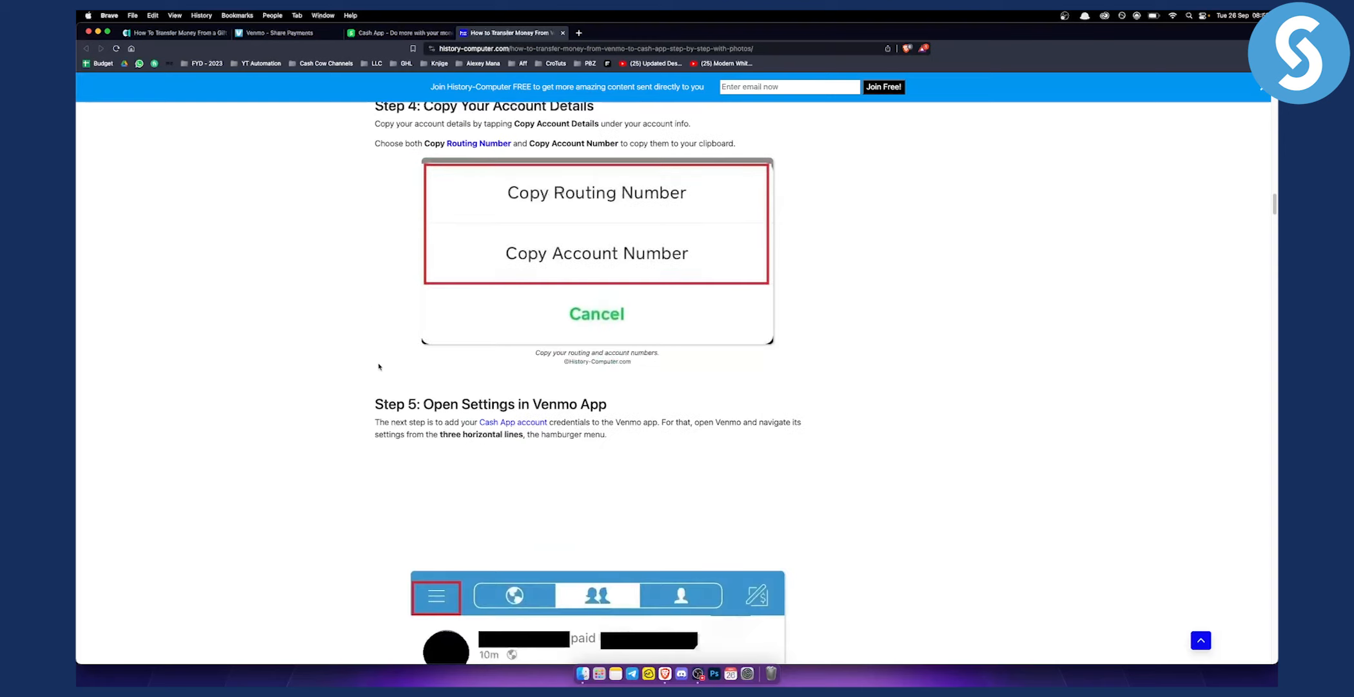
pyautogui.scroll(-3)
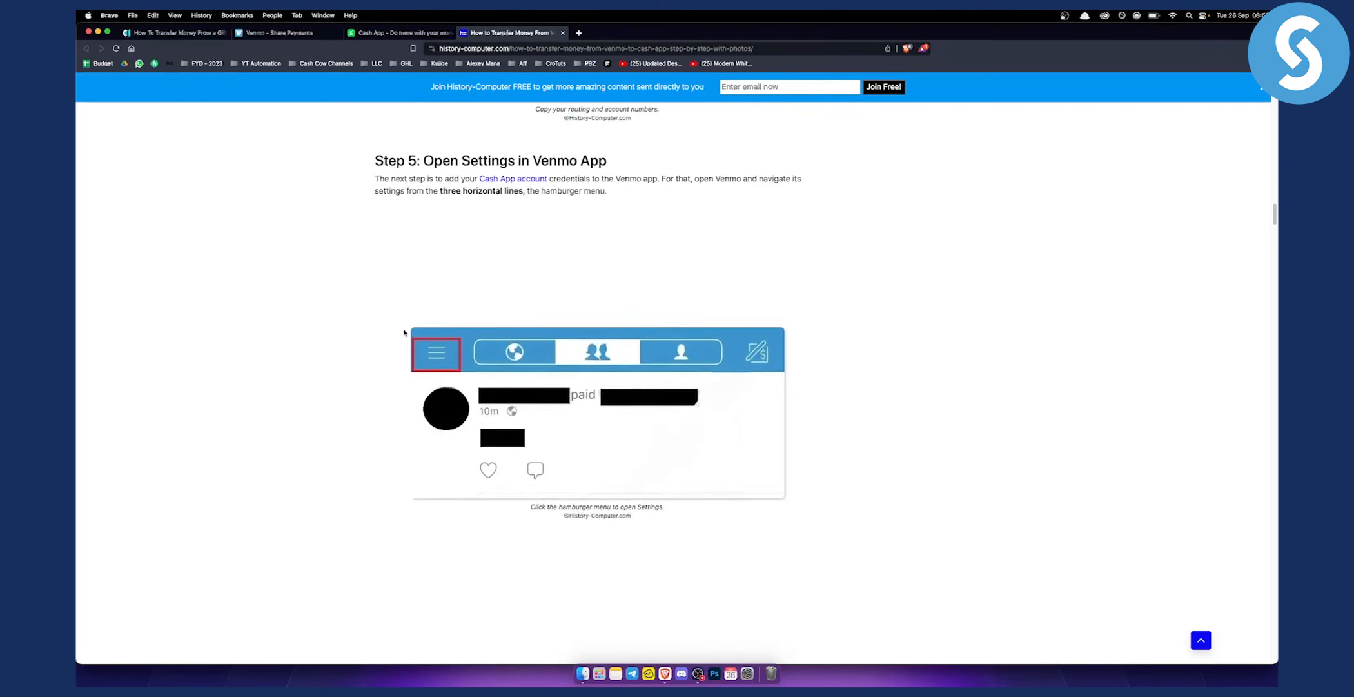
pyautogui.scroll(-3)
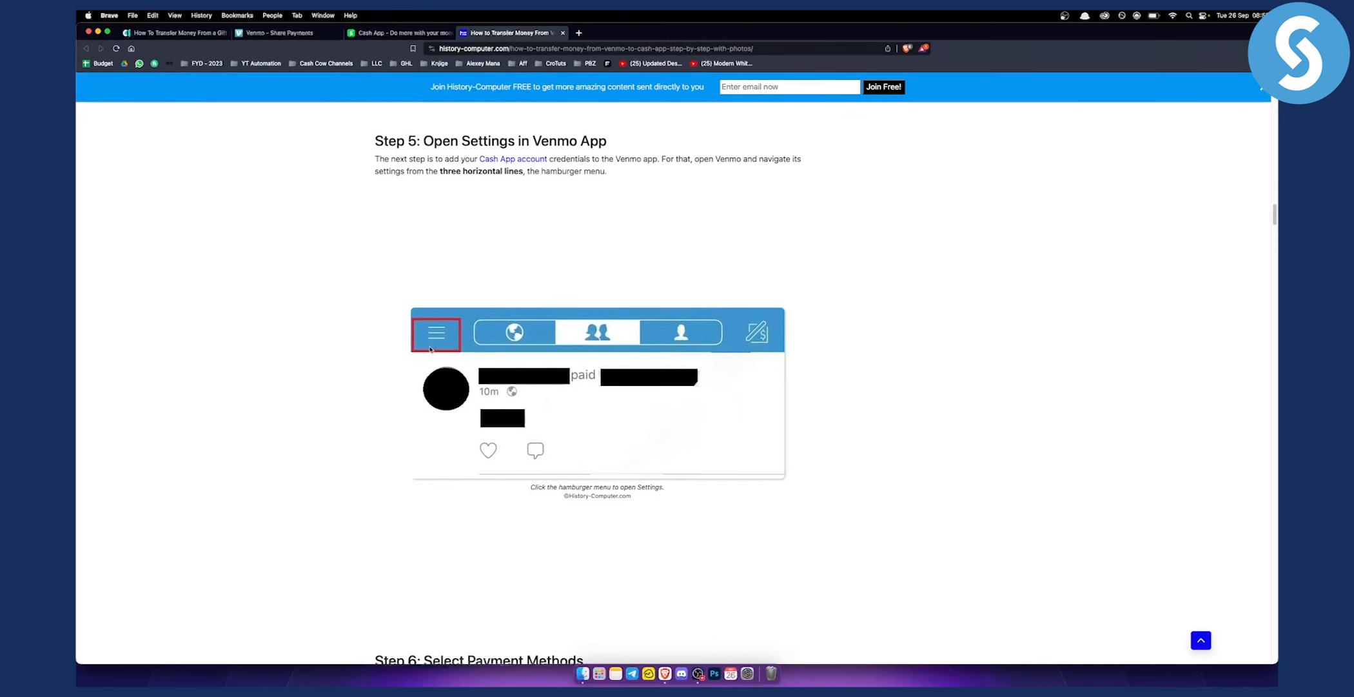
pyautogui.scroll(-3)
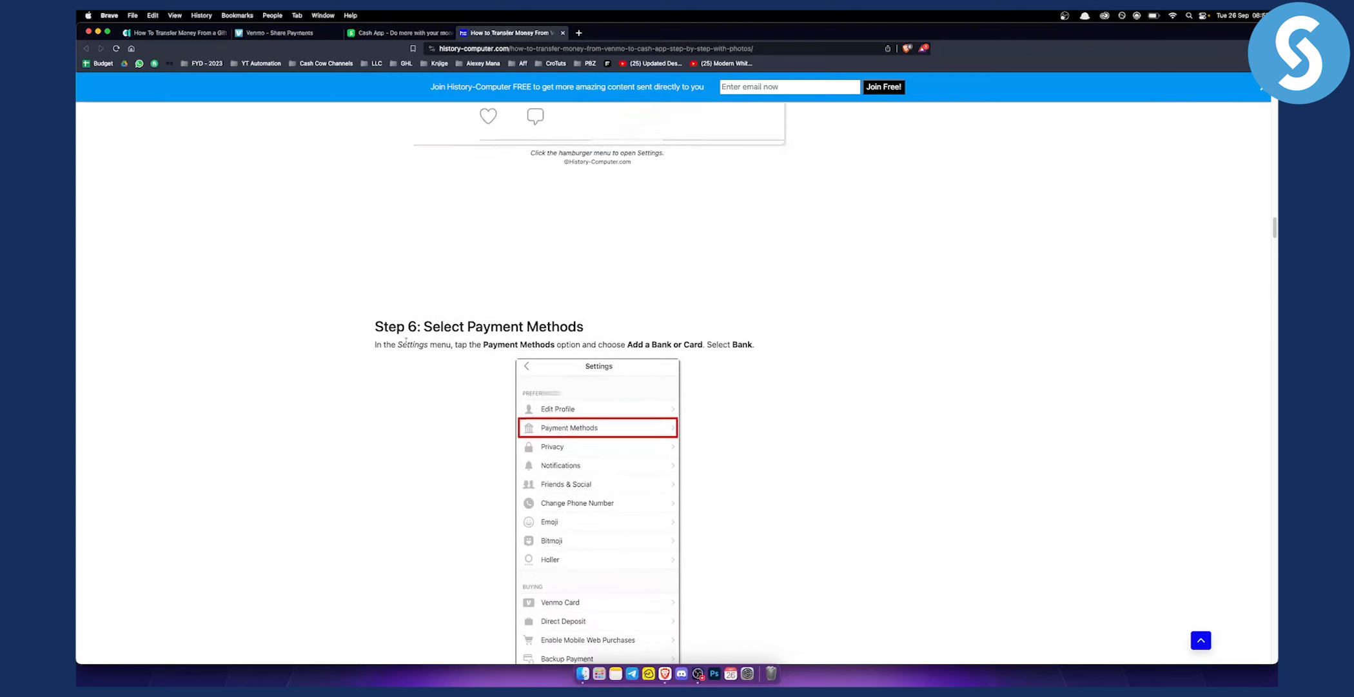
pyautogui.scroll(-3)
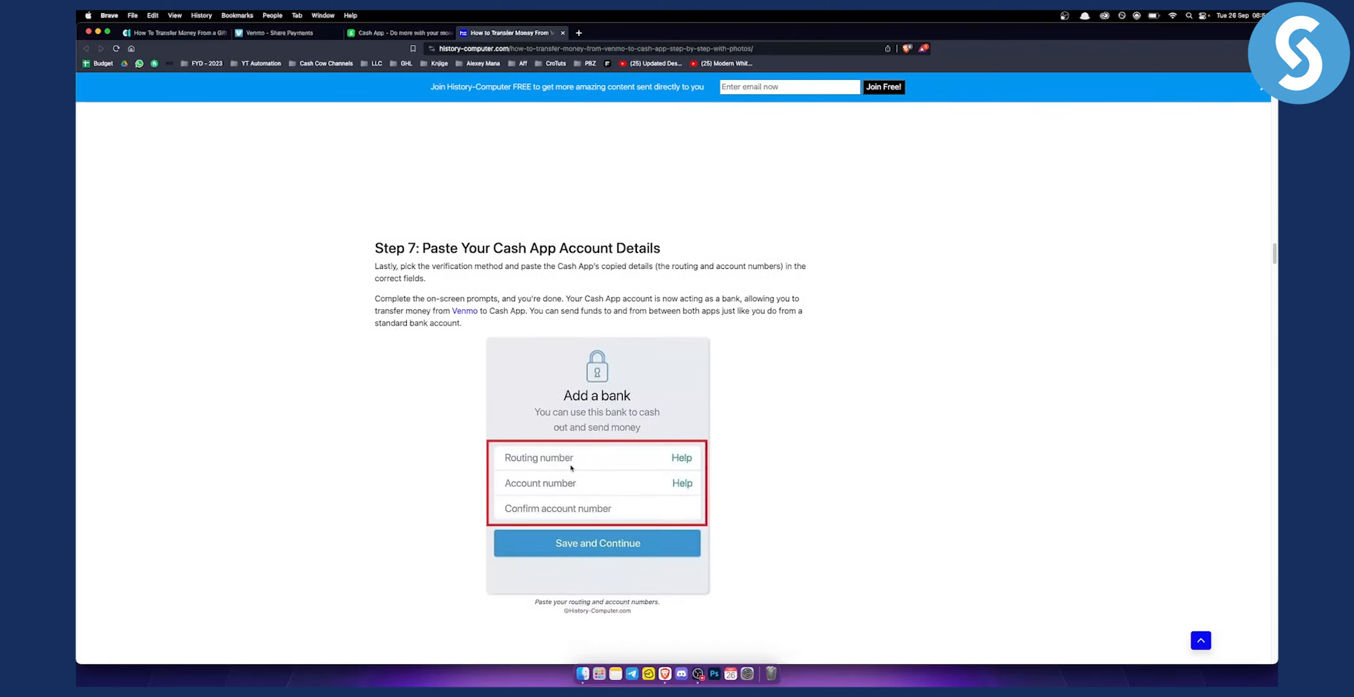
pyautogui.moveTo(553, 484)
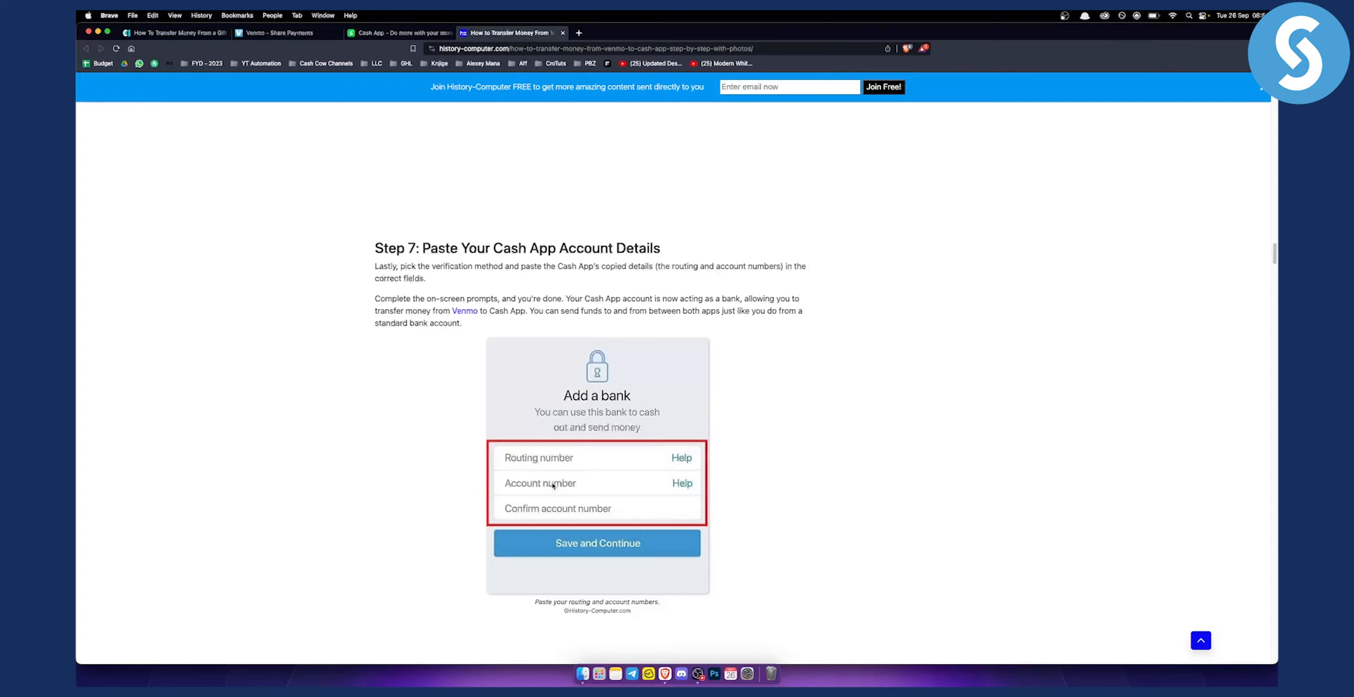
pyautogui.moveTo(574, 279)
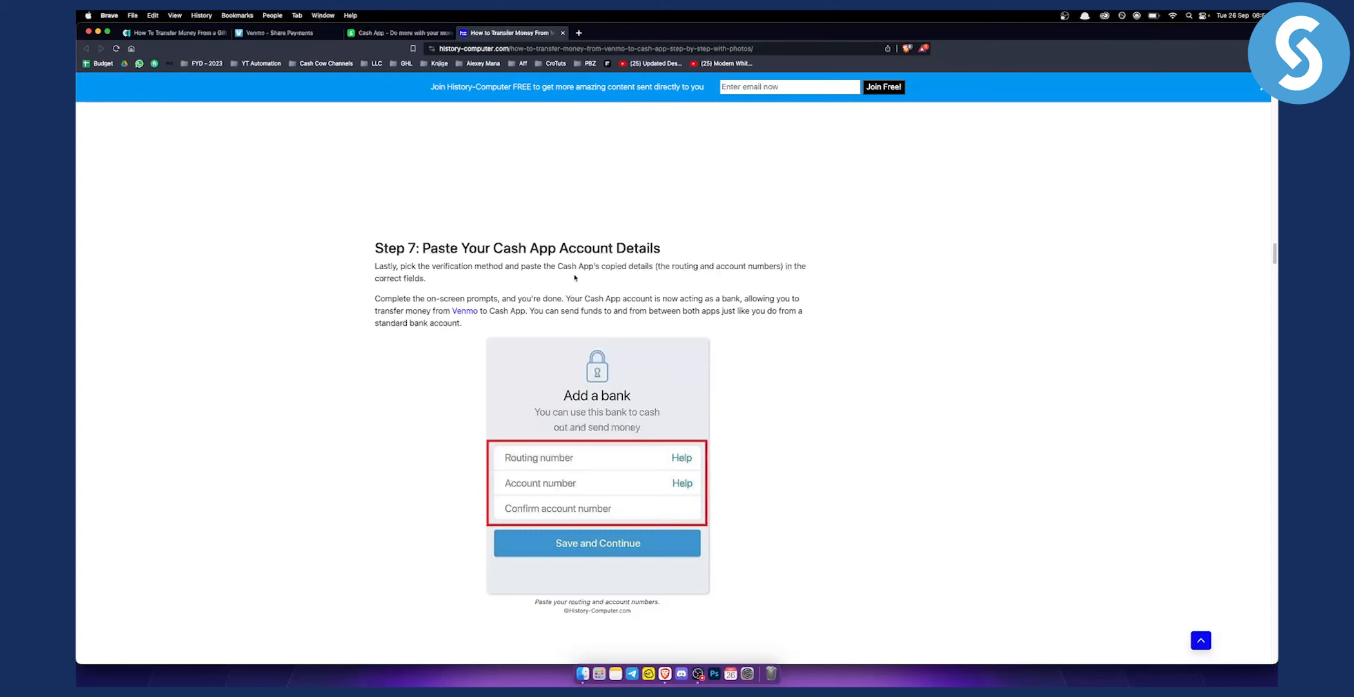
pyautogui.moveTo(584, 422)
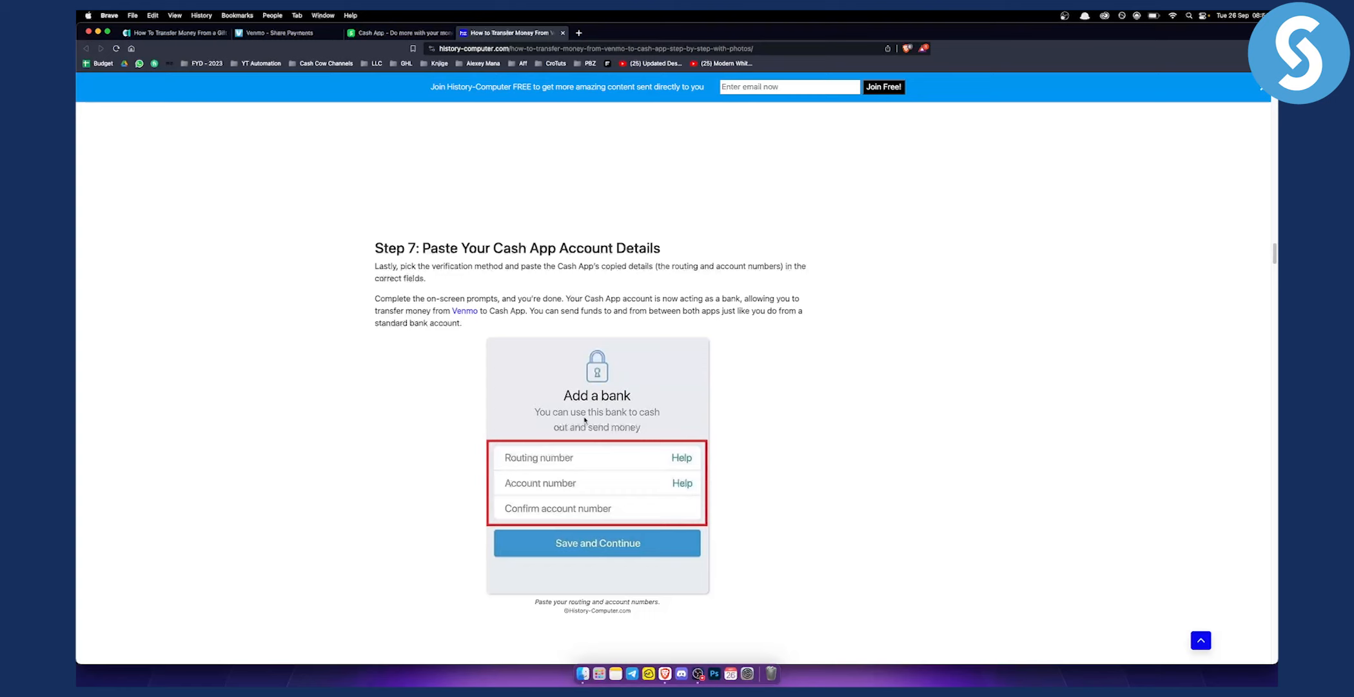
pyautogui.moveTo(566, 470)
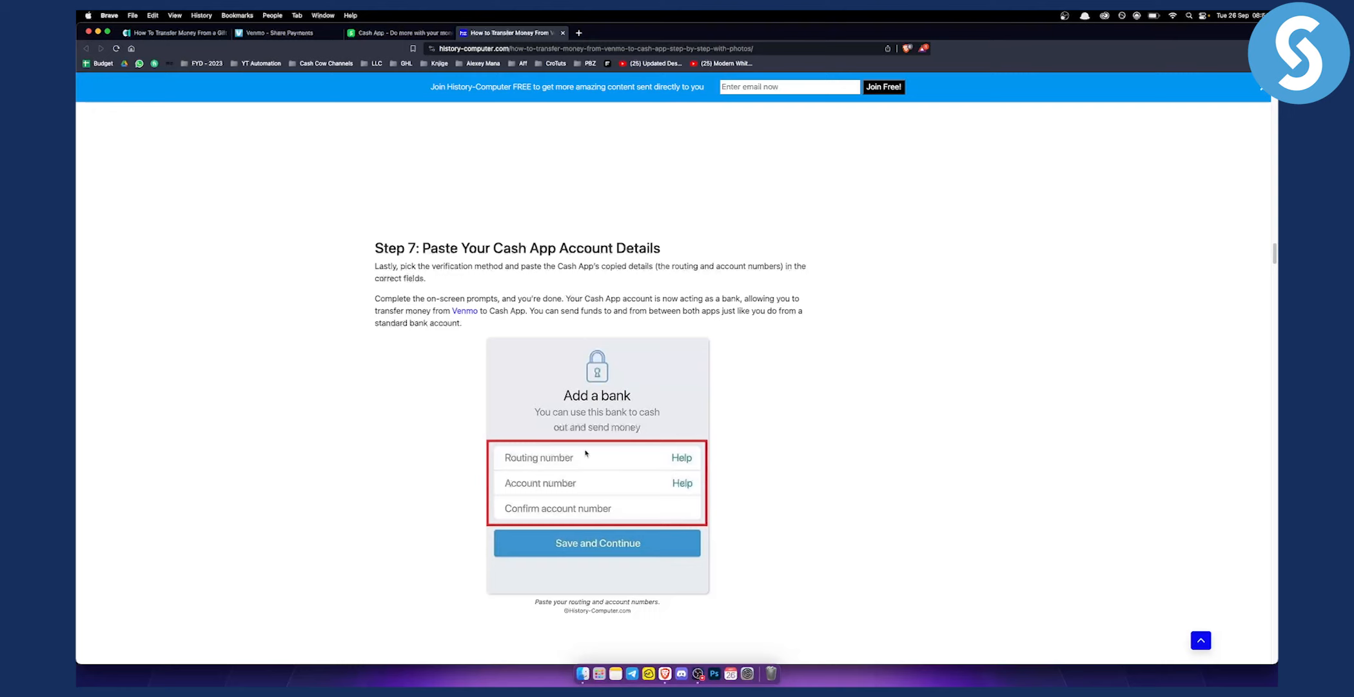
# Read Method #2, Using a Cash Card, through its early steps.
pyautogui.scroll(-3)
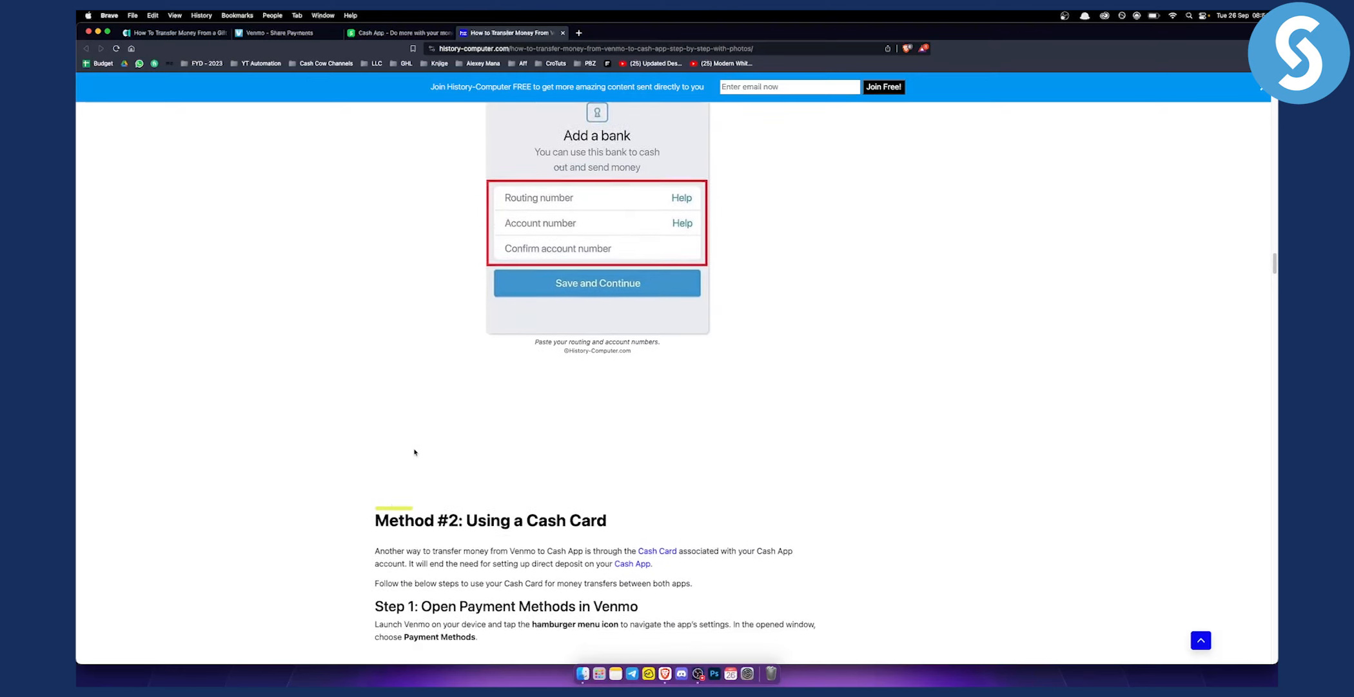
pyautogui.scroll(-3)
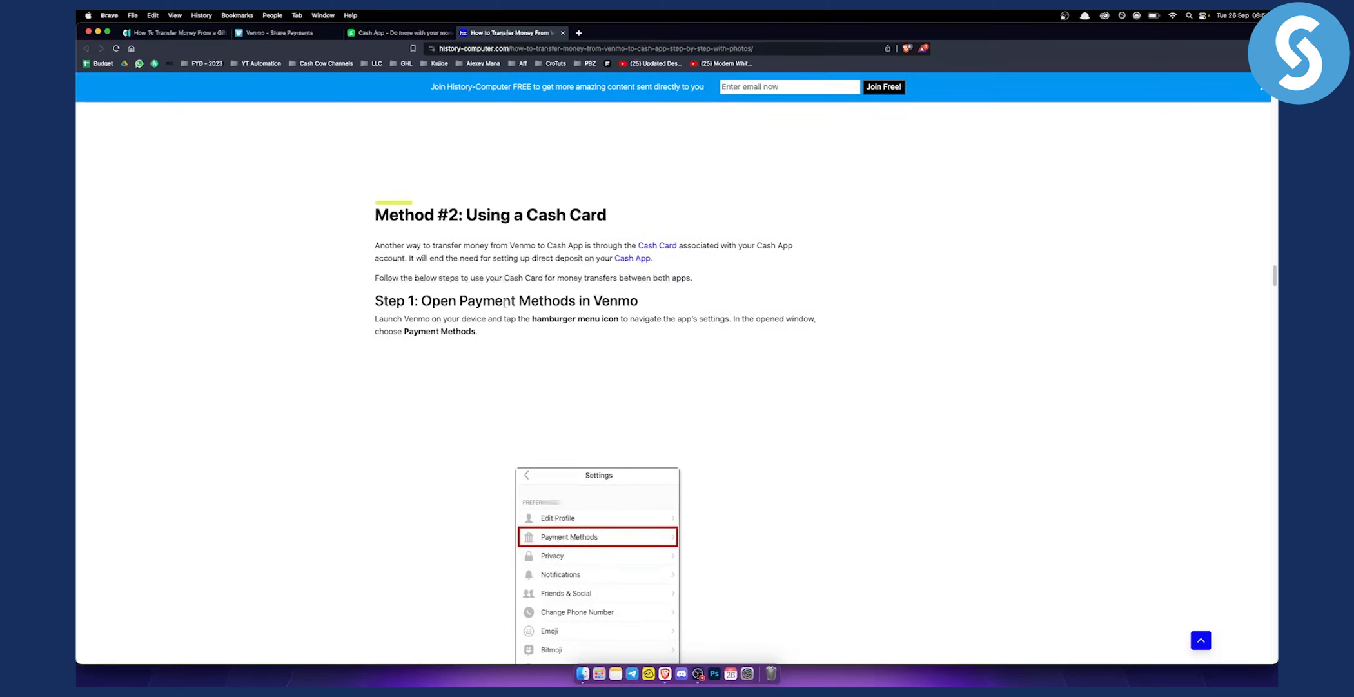
pyautogui.scroll(-3)
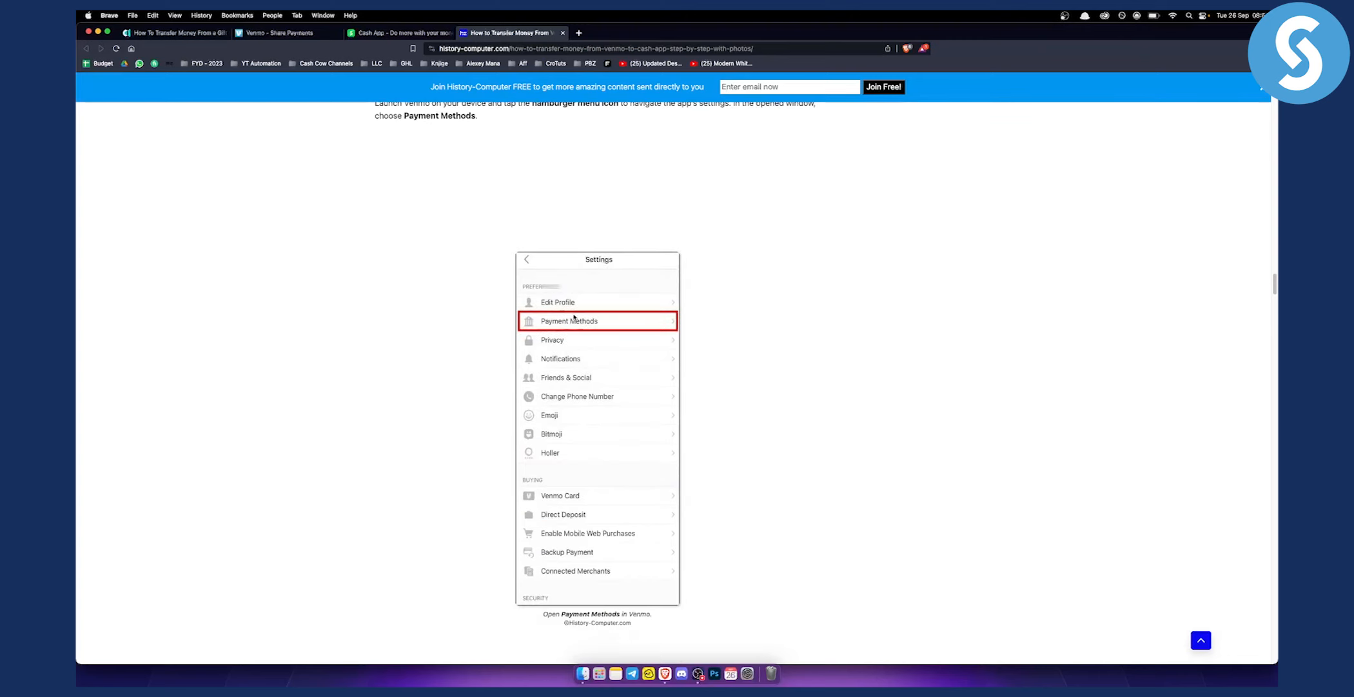
pyautogui.click(567, 321)
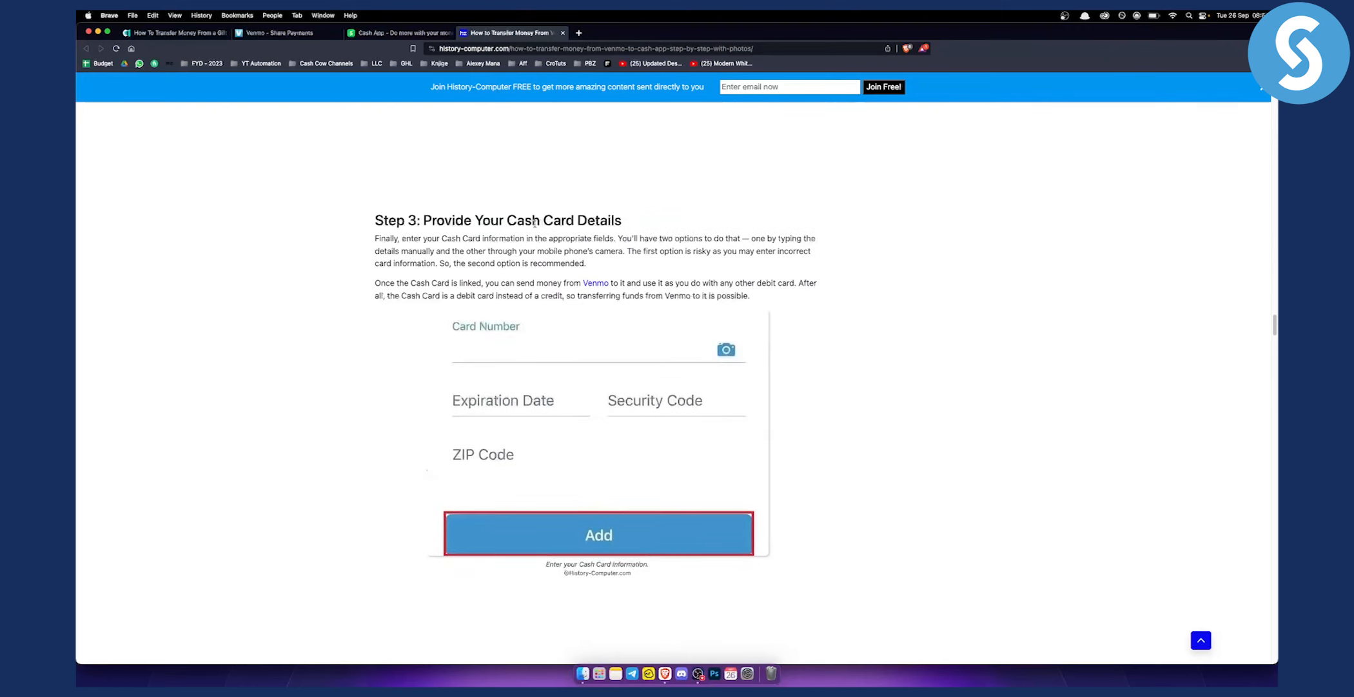
pyautogui.moveTo(373, 430)
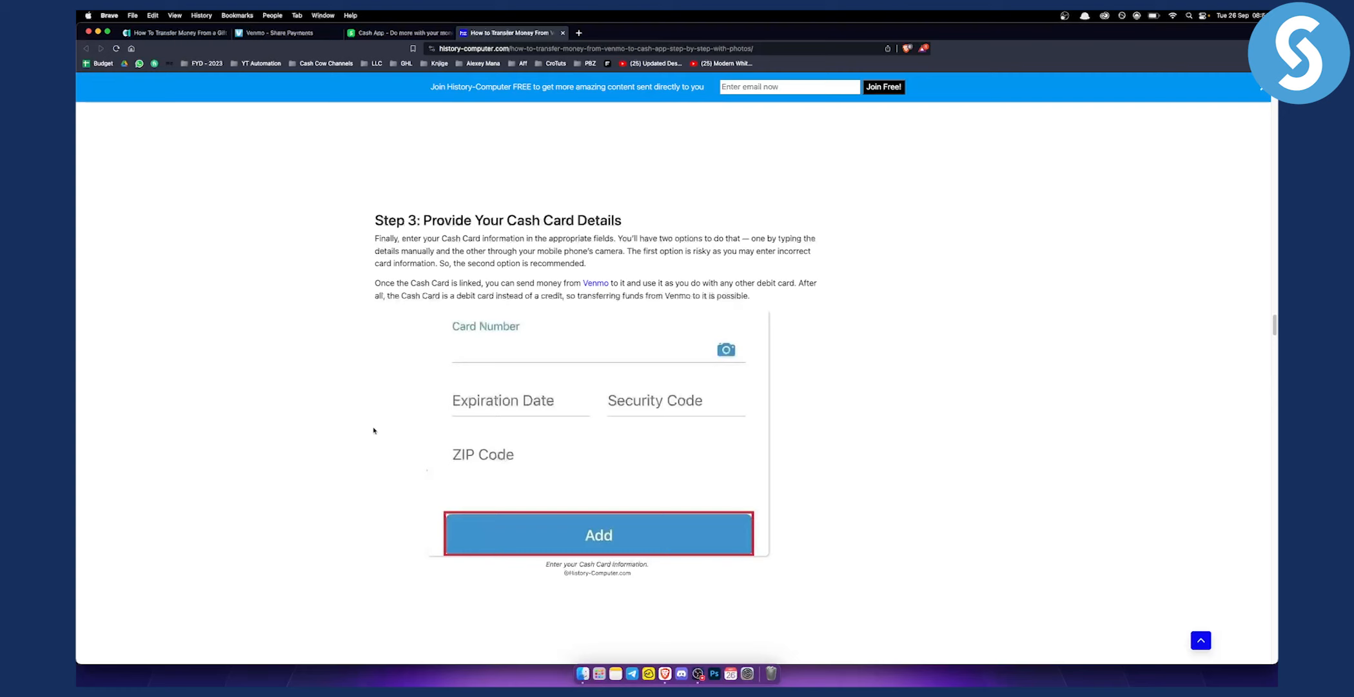
# Finish Method #2's steps until the Method #3: One Bank heading shows.
pyautogui.scroll(-3)
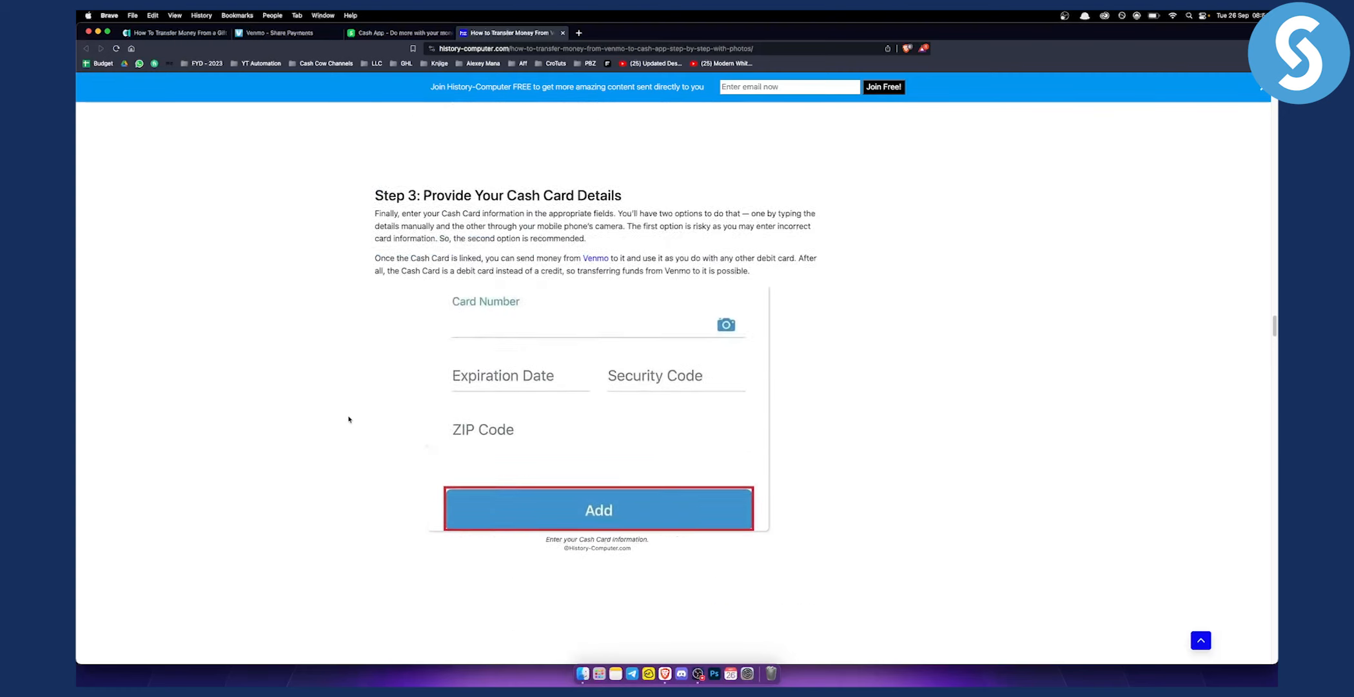
pyautogui.scroll(-3)
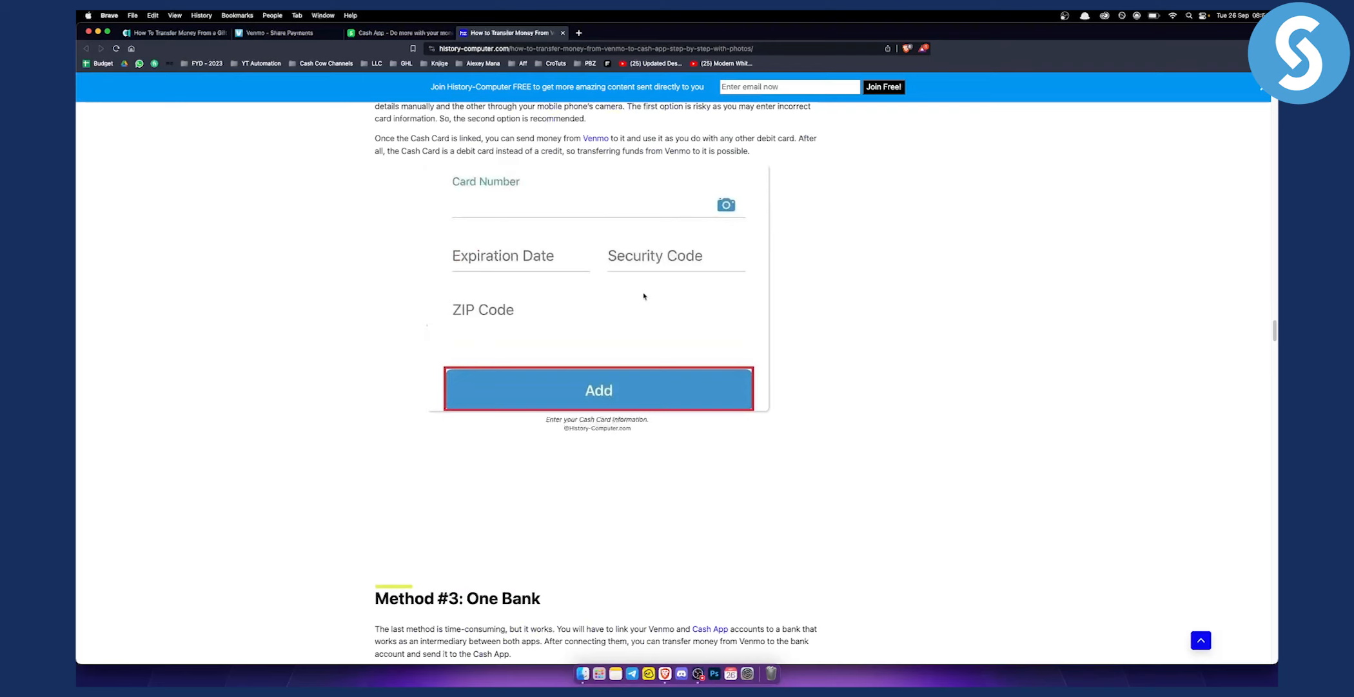
pyautogui.scroll(-3)
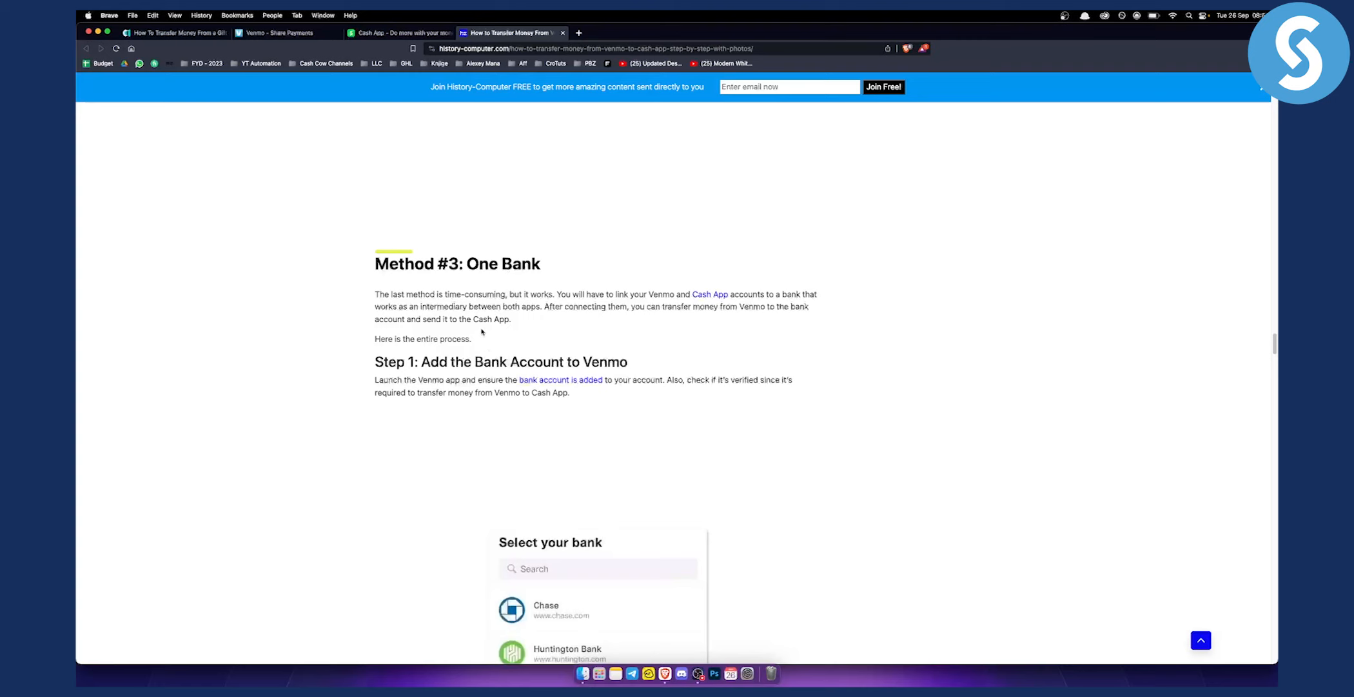
# Read Method #3 One Bank's first steps on linking both apps to one bank.
pyautogui.scroll(-3)
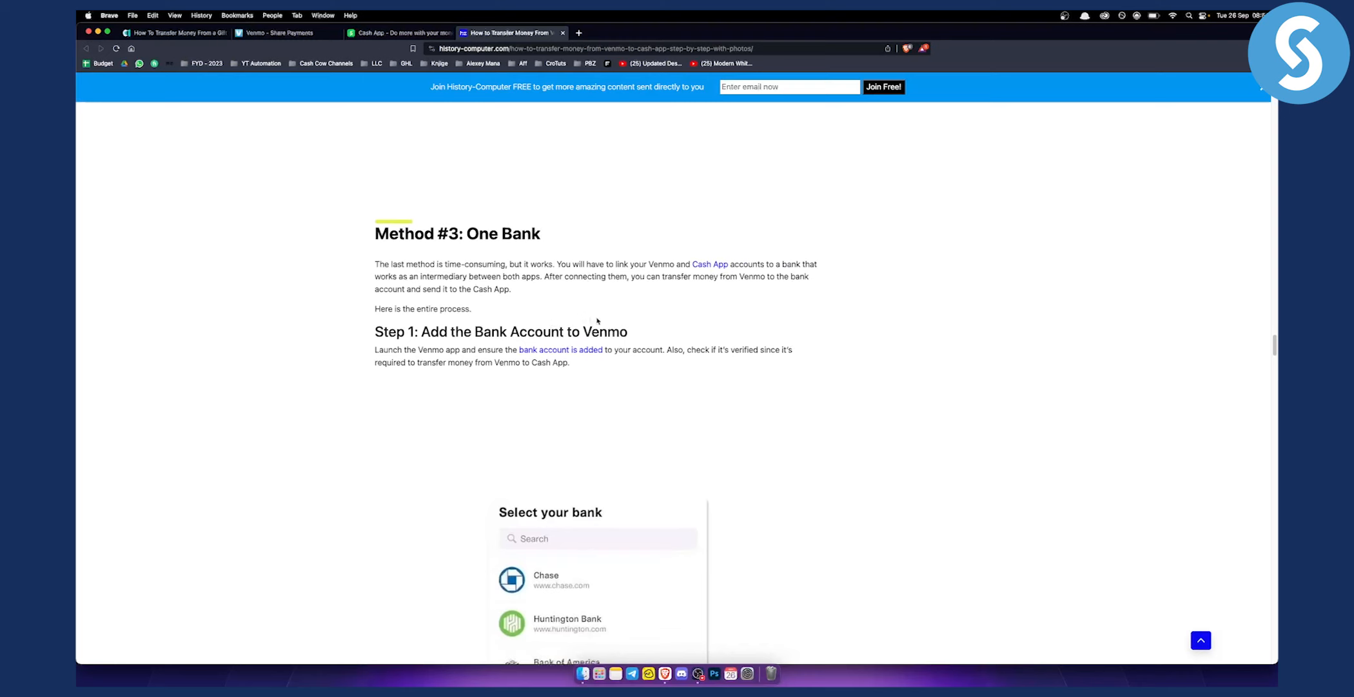
pyautogui.scroll(-3)
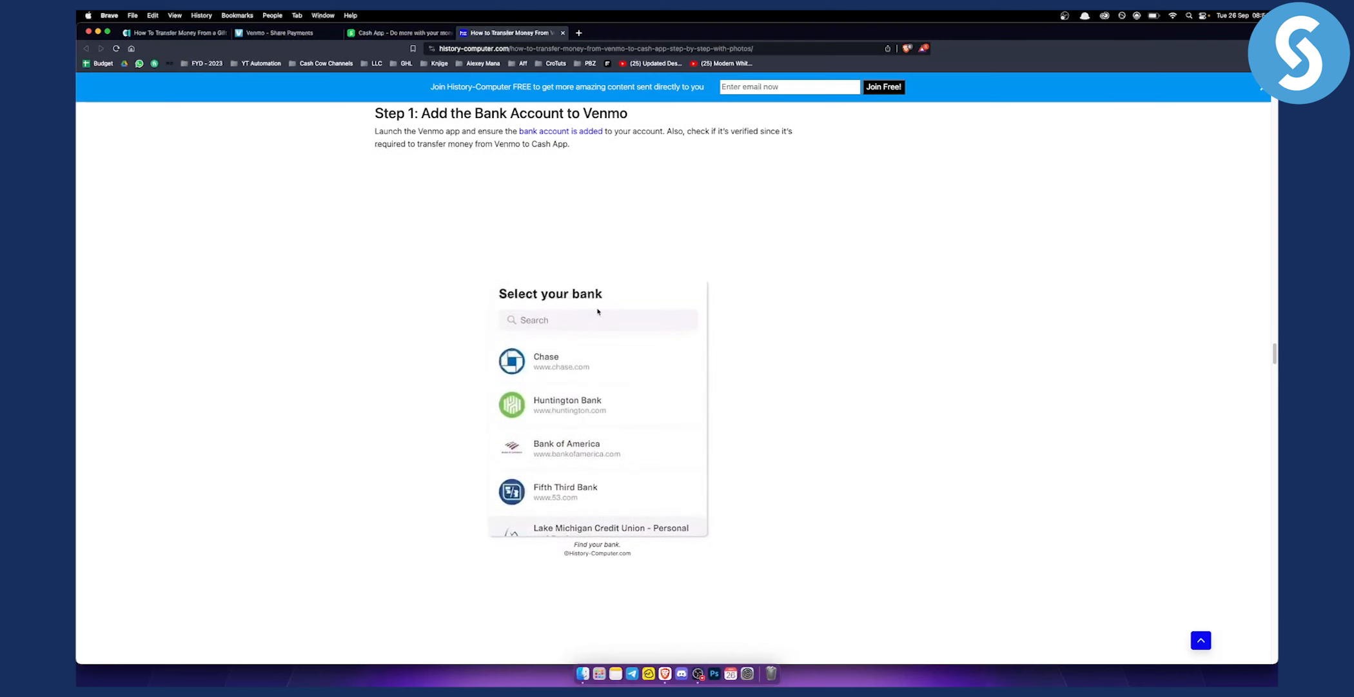
pyautogui.scroll(-3)
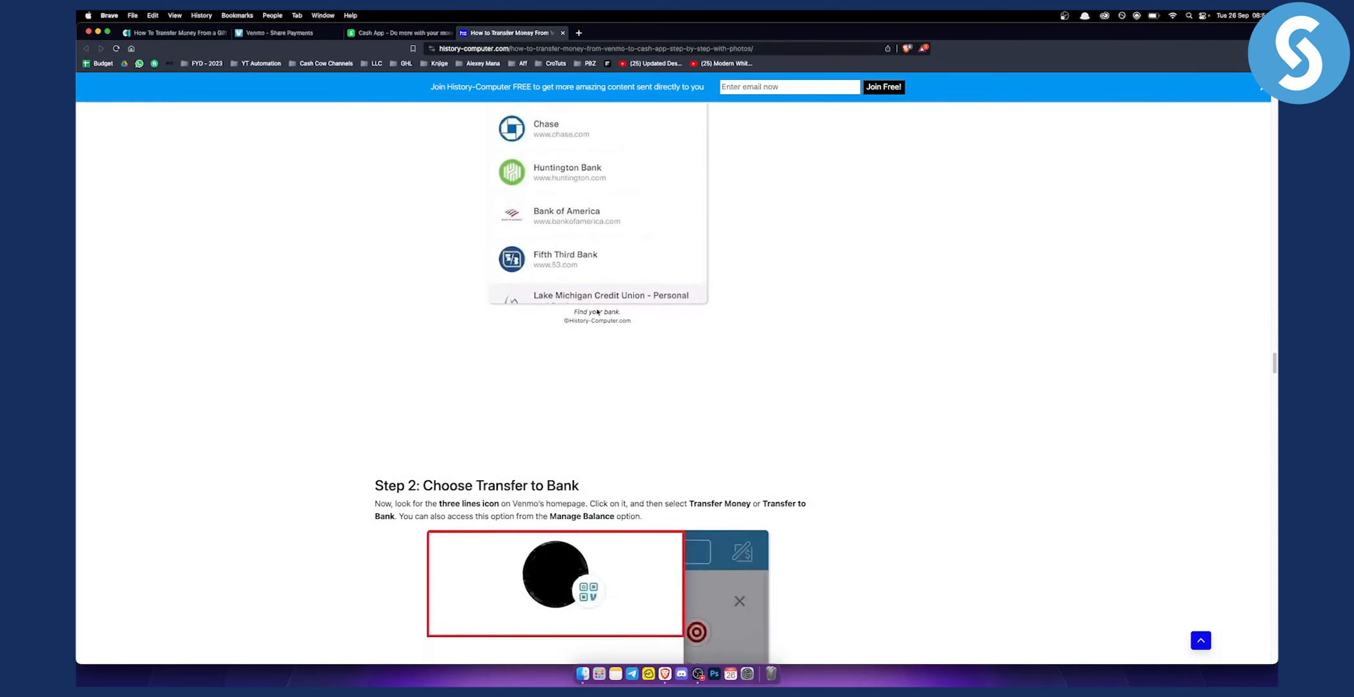
pyautogui.scroll(-3)
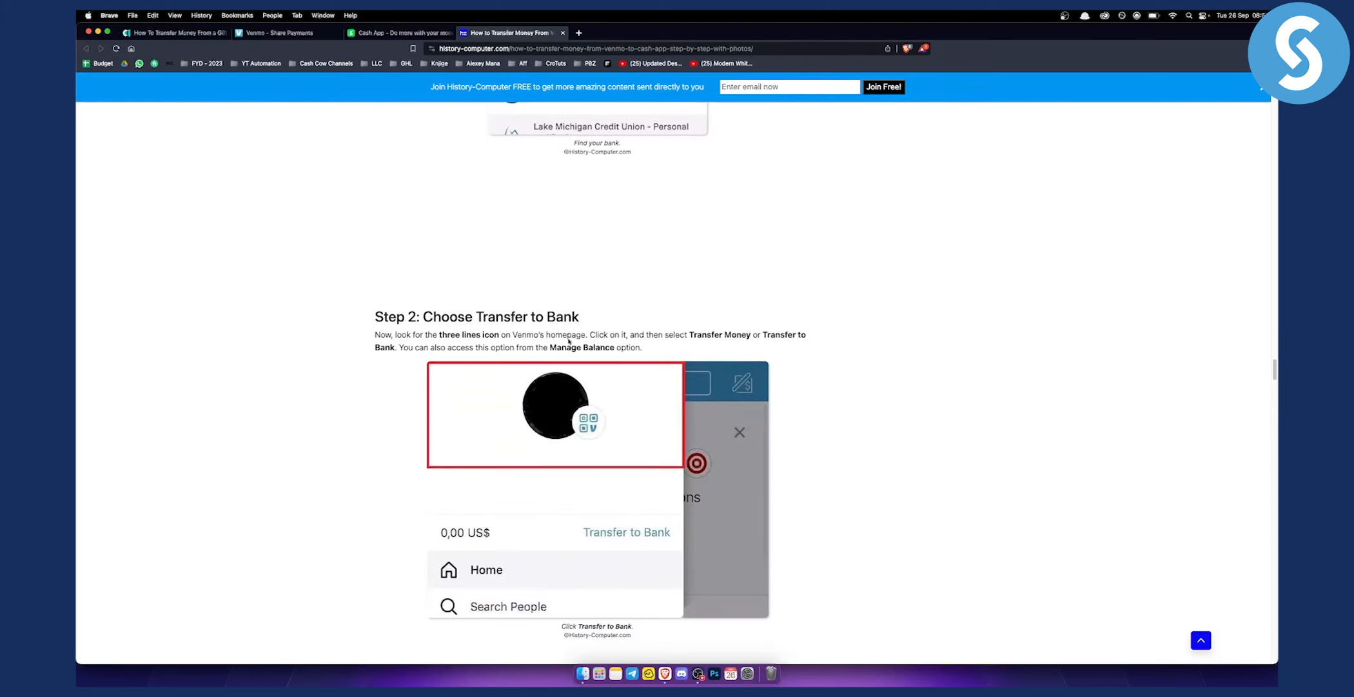
# Read through Step 3 on entering the transfer amount, then return to the Cash App homepage.
pyautogui.scroll(-3)
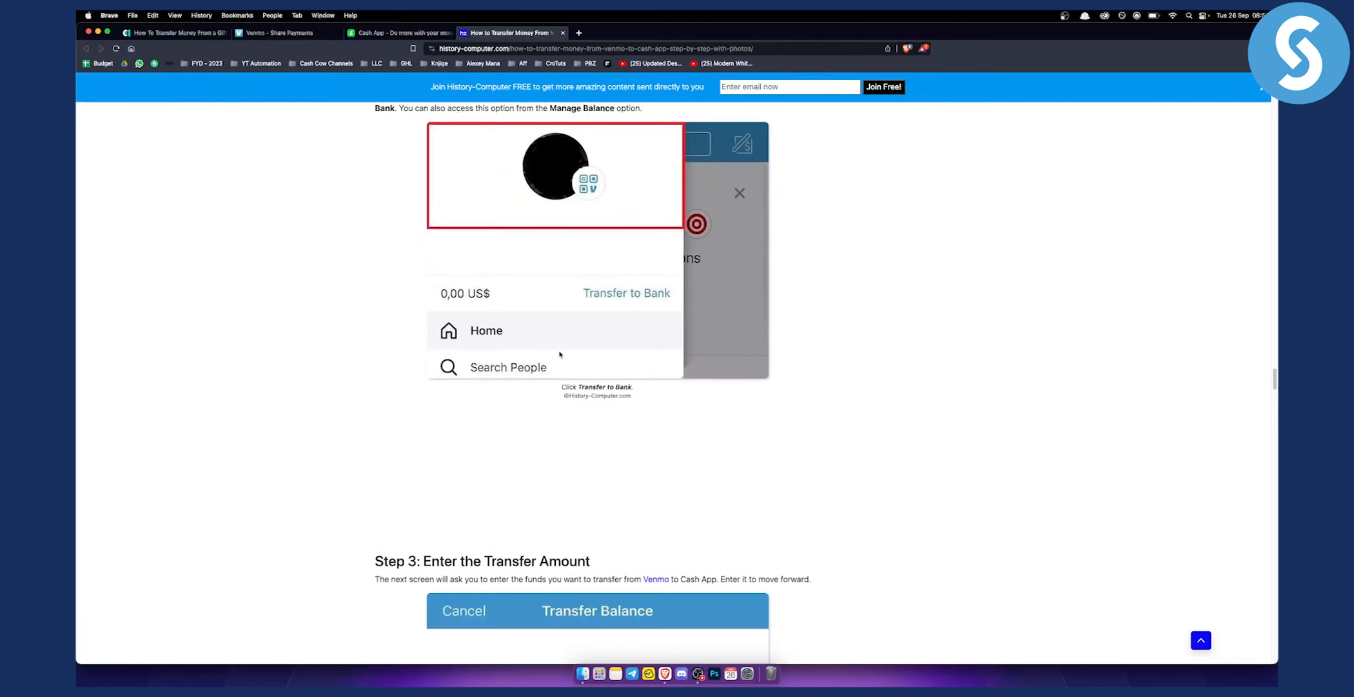
pyautogui.scroll(-3)
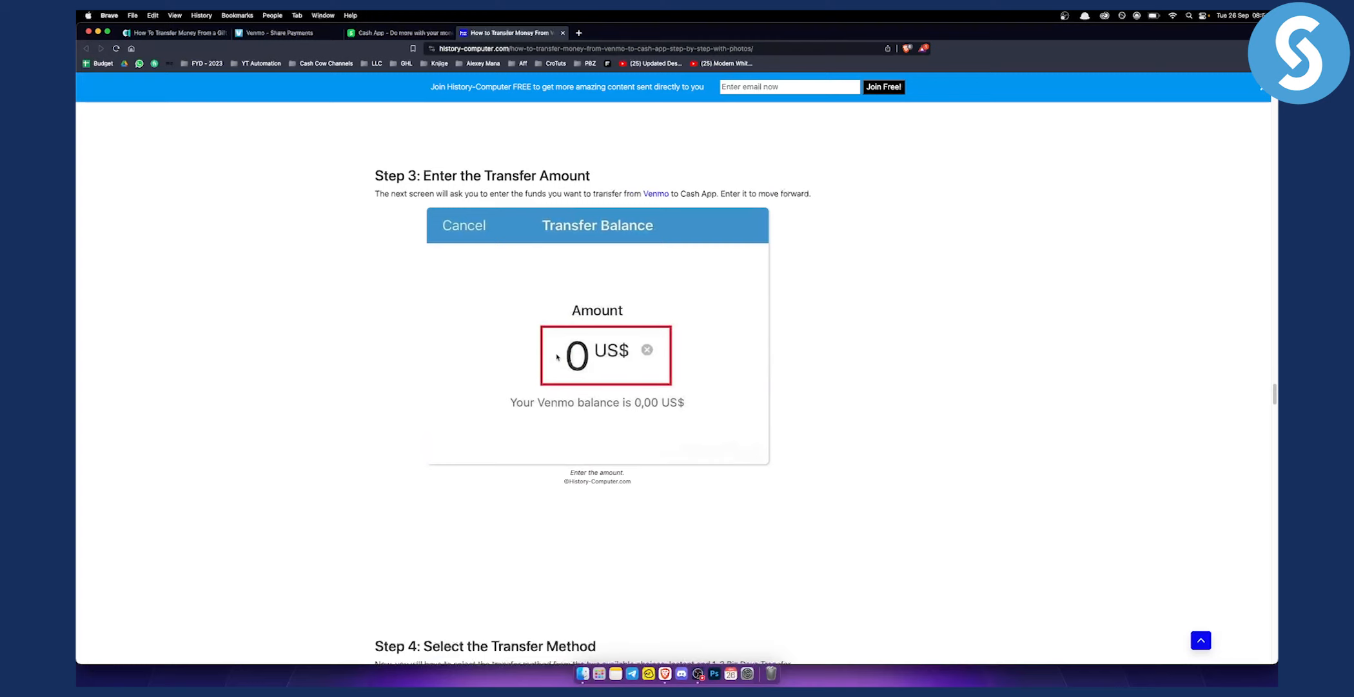
pyautogui.moveTo(704, 311)
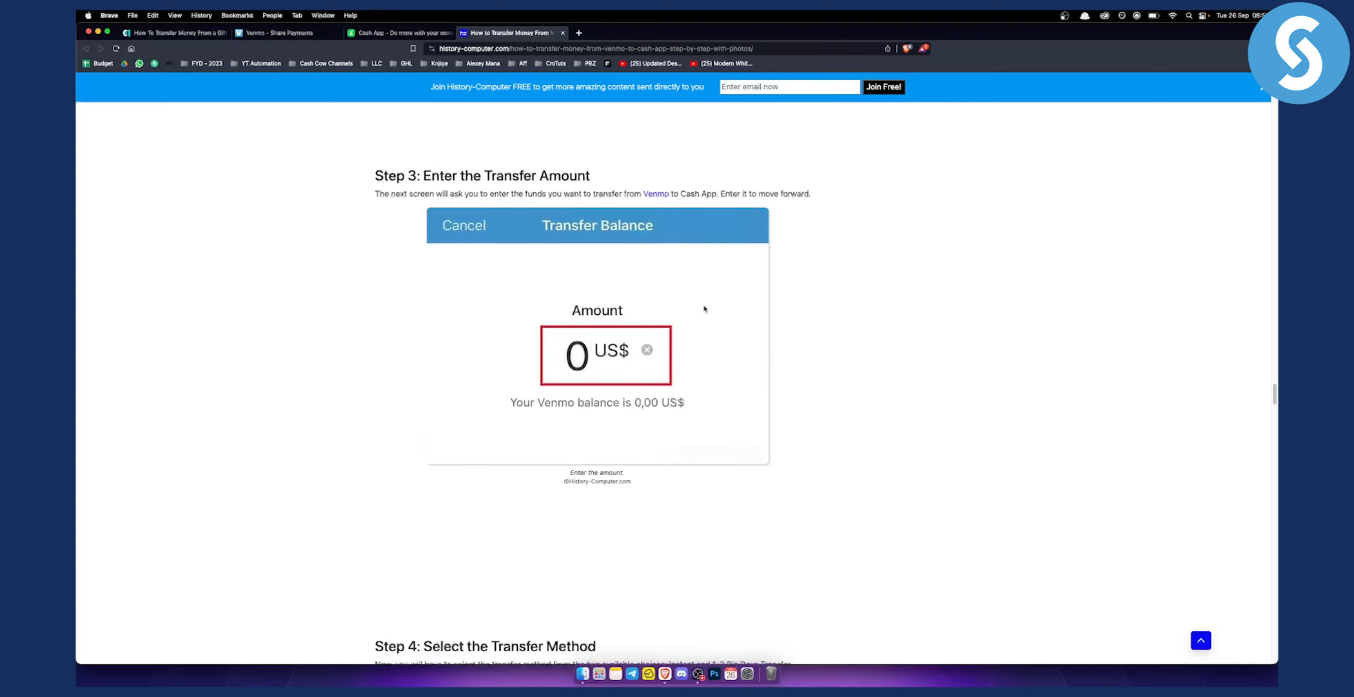
pyautogui.scroll(-3)
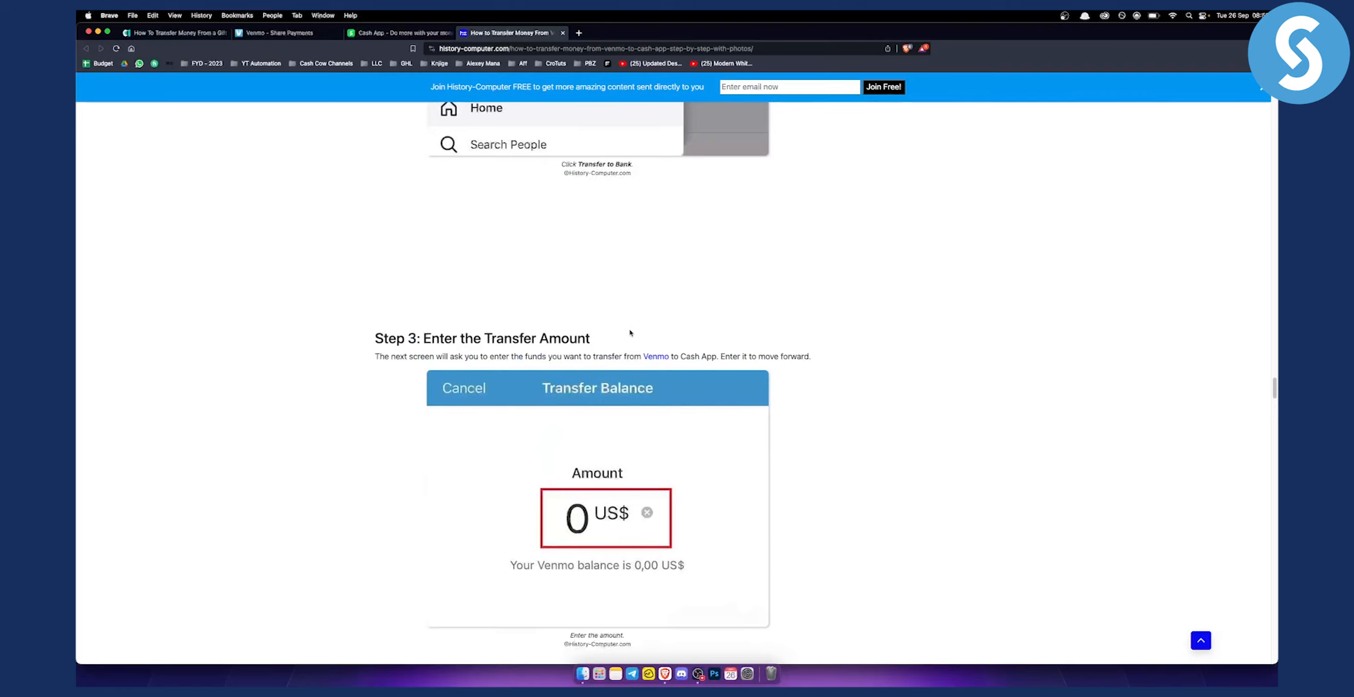
pyautogui.click(397, 32)
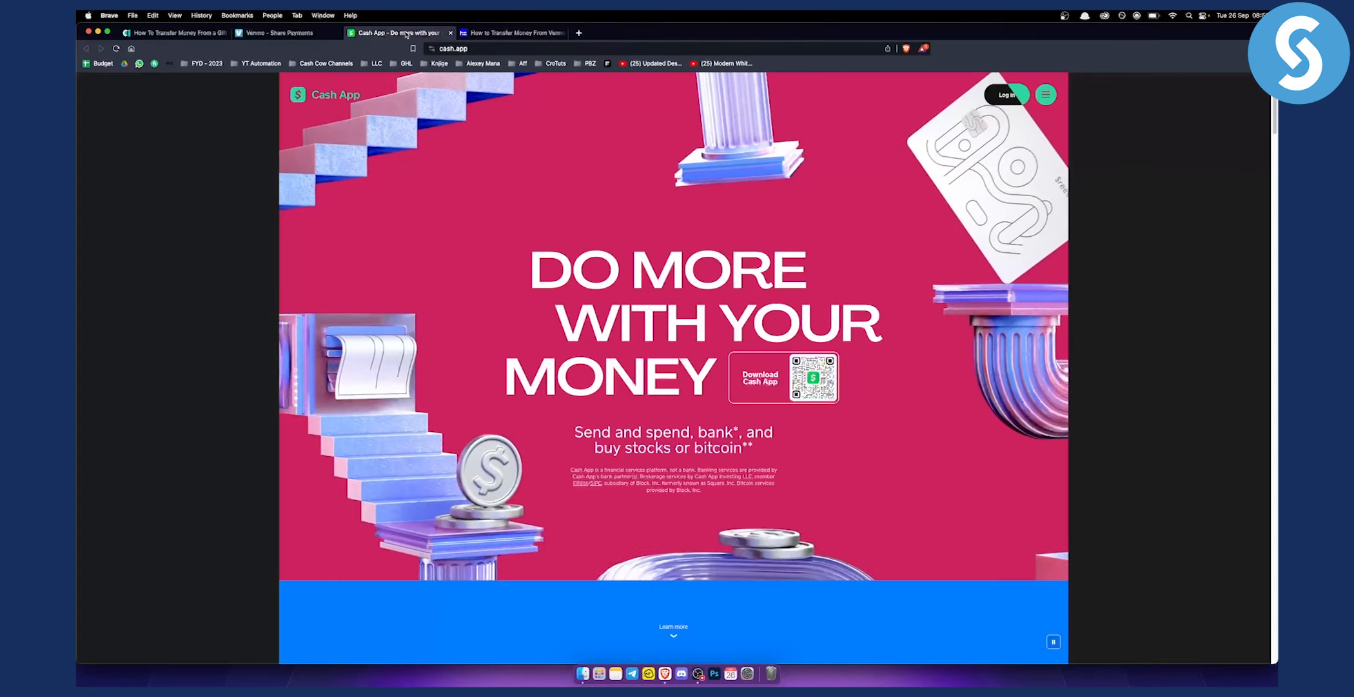